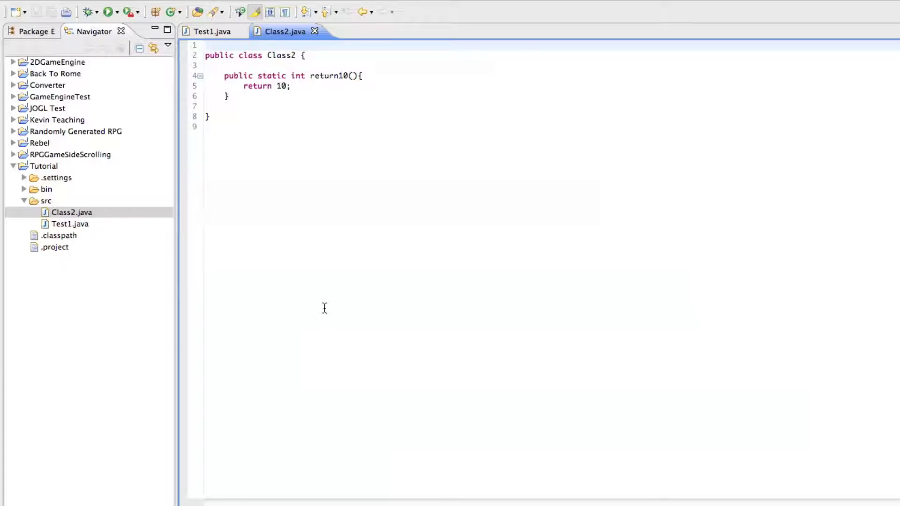
- Browse the Tutorial project in the Package Explorer, expanding and collapsing its bin and src folders
click(206, 45)
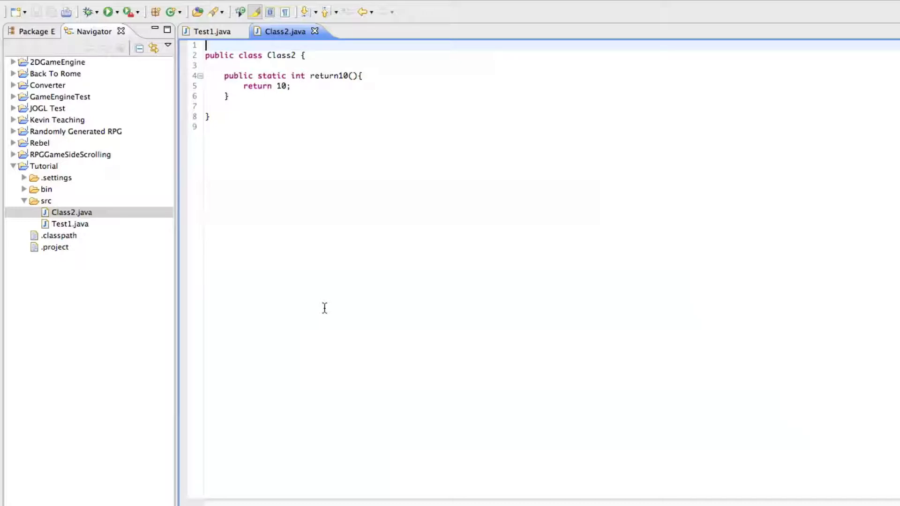
mouse_move(335, 253)
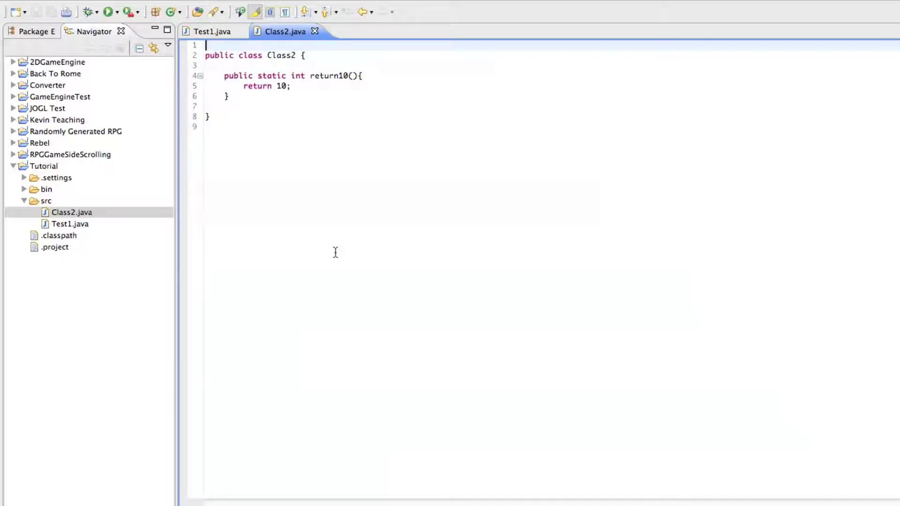
mouse_move(300, 192)
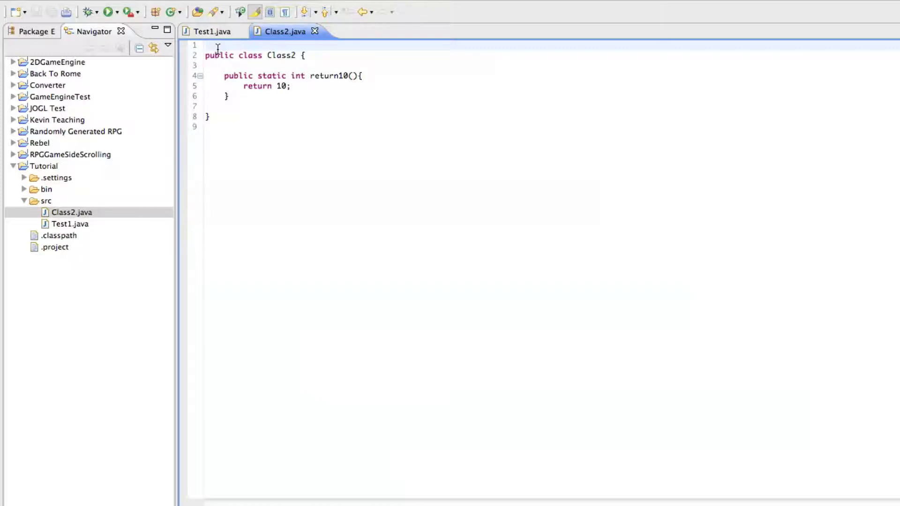
click(208, 45)
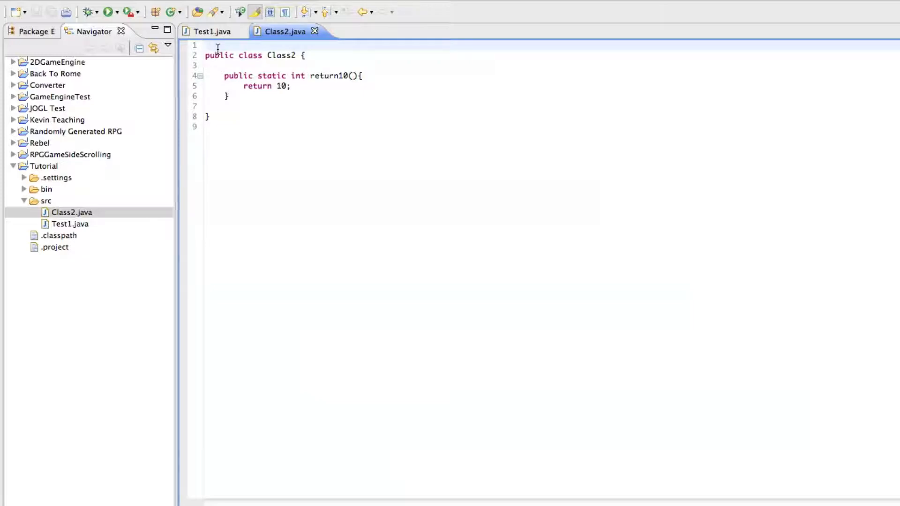
click(206, 45)
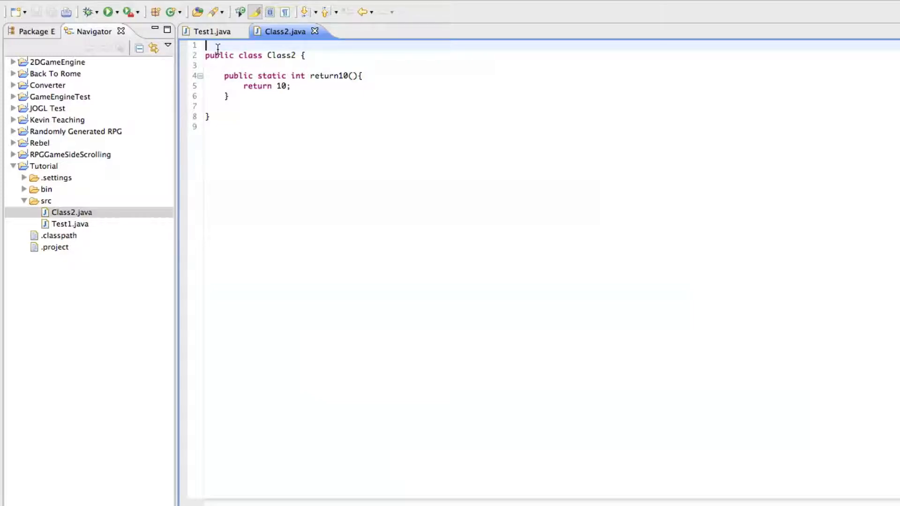
mouse_move(65, 190)
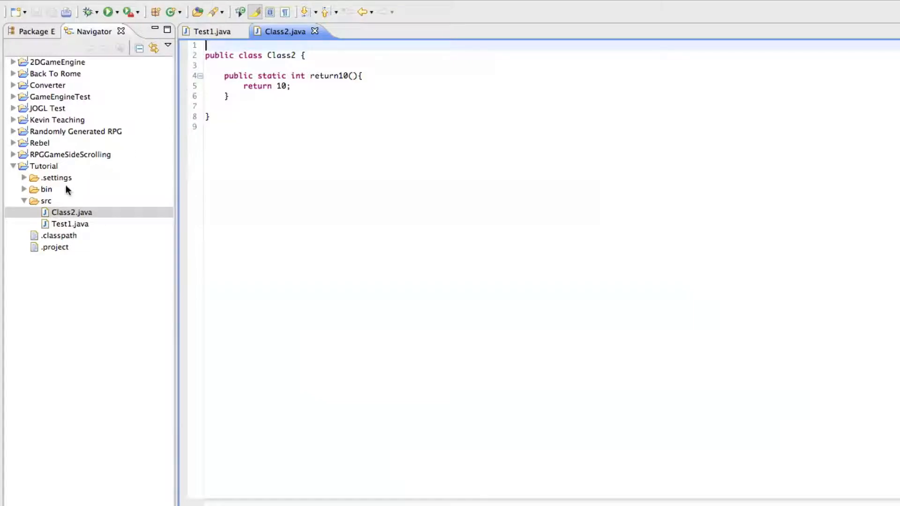
mouse_move(52, 188)
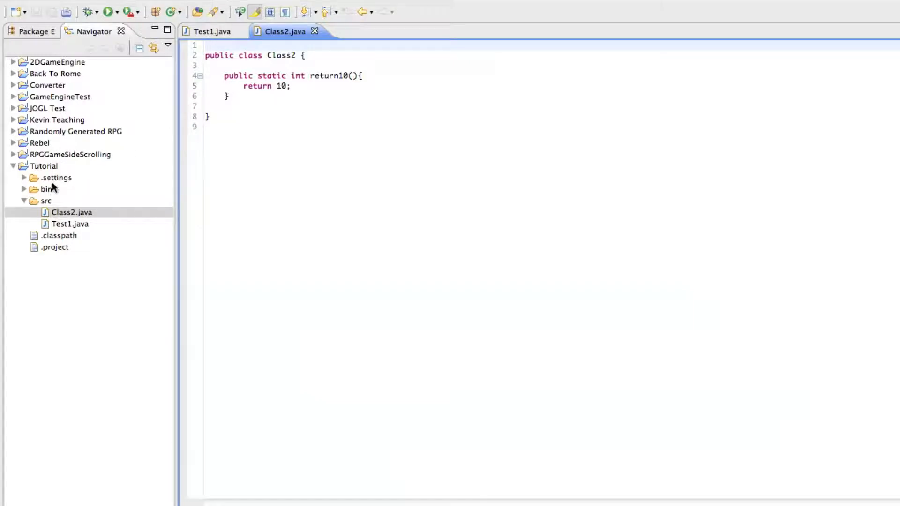
mouse_move(97, 104)
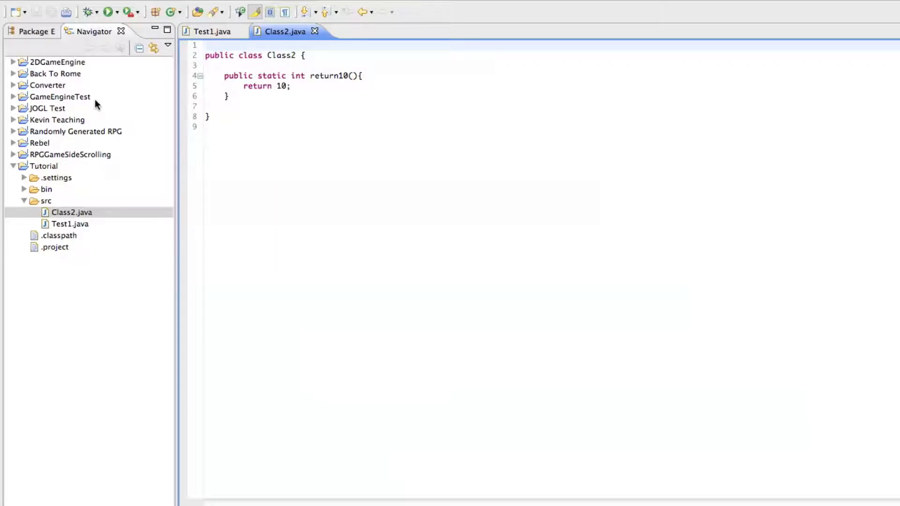
click(206, 45)
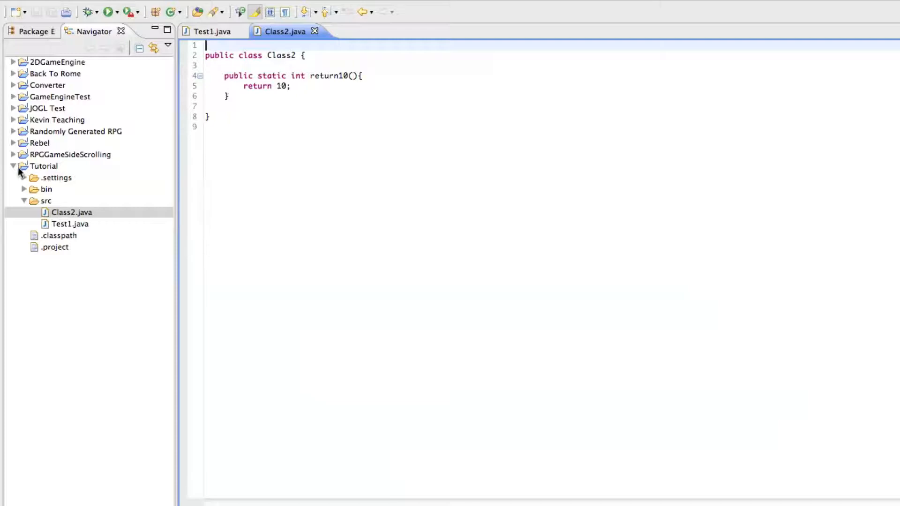
click(13, 166)
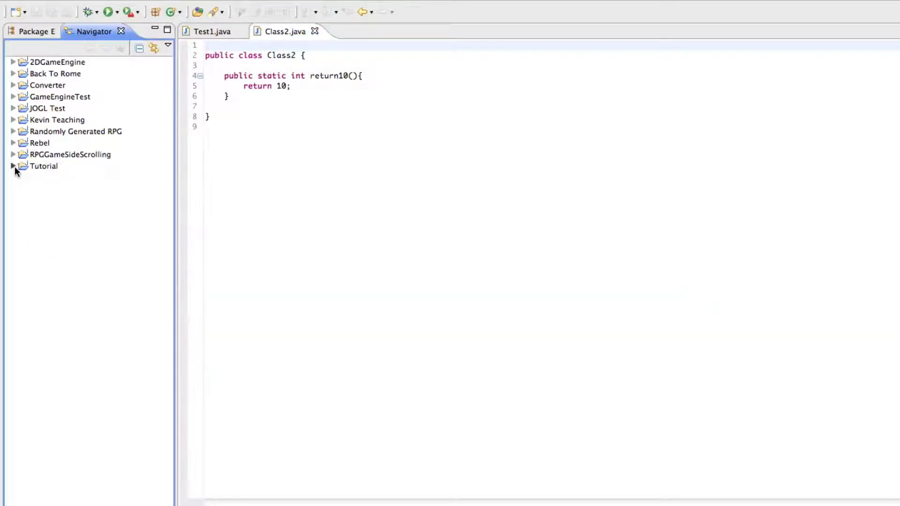
click(13, 166)
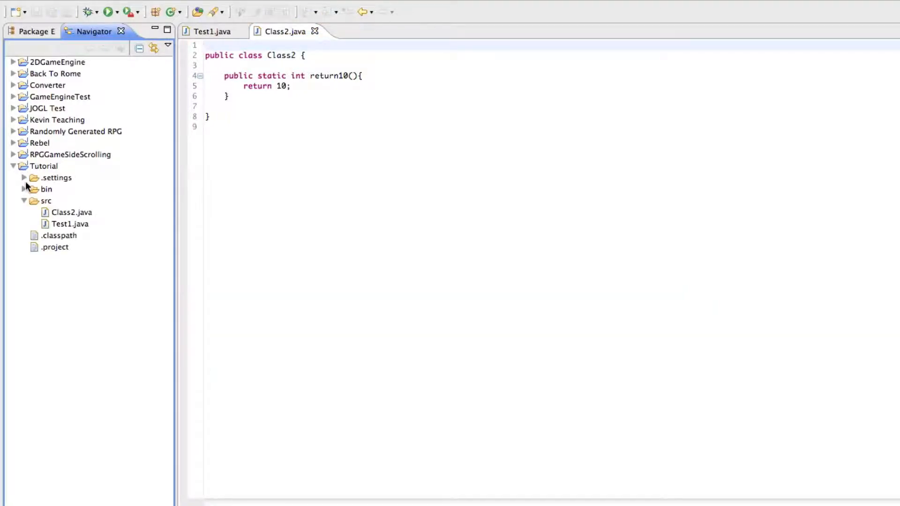
mouse_move(60, 257)
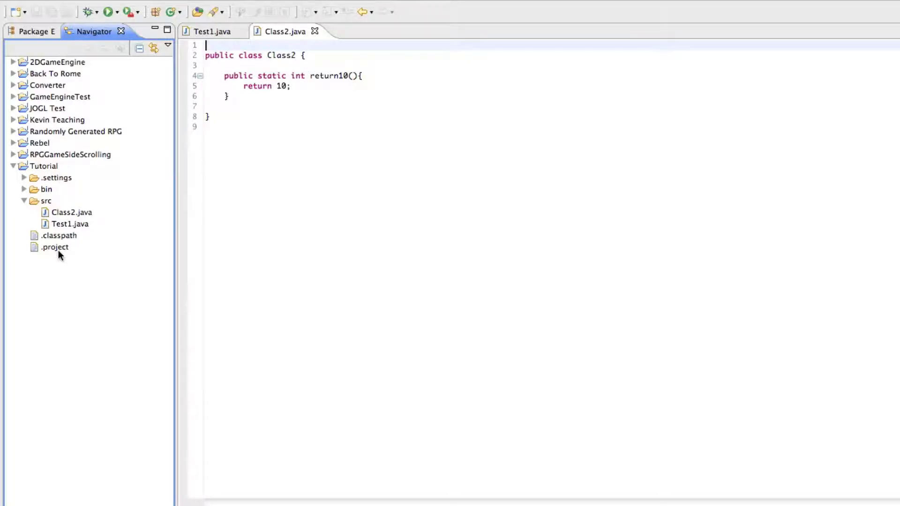
mouse_move(55, 203)
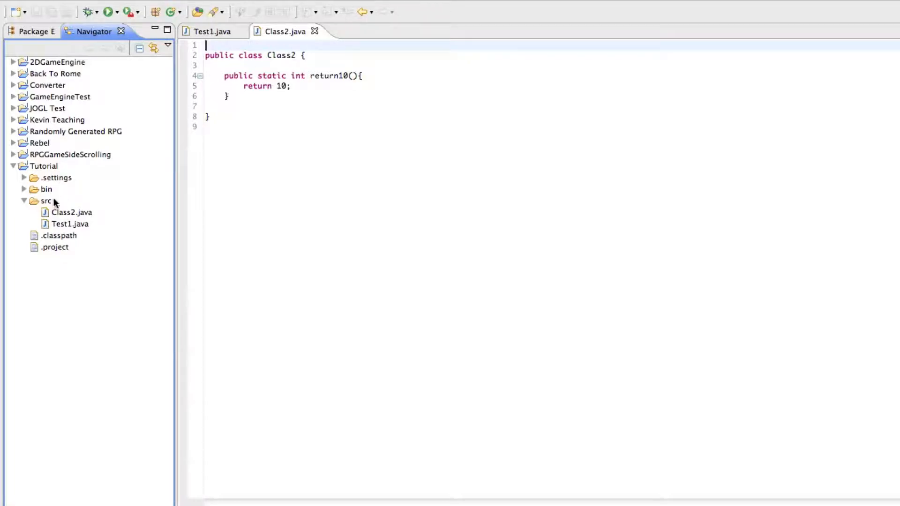
click(25, 189)
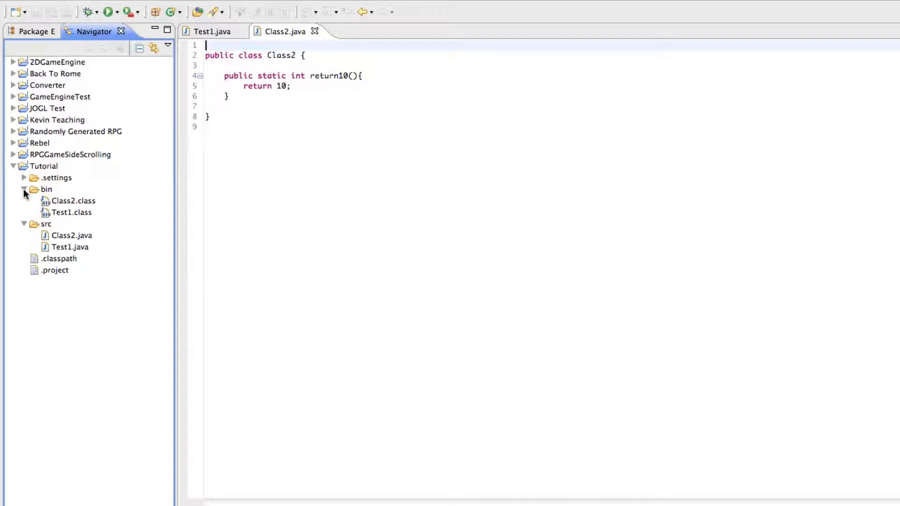
click(24, 189)
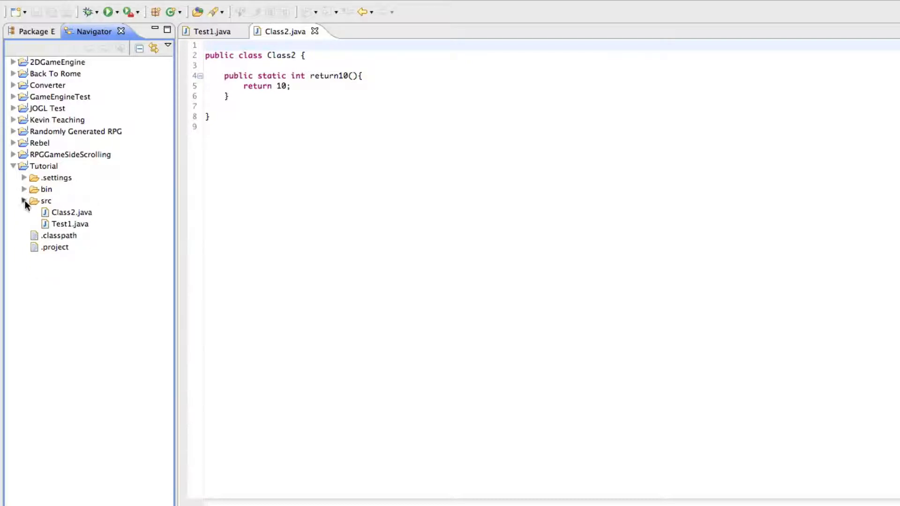
click(12, 166)
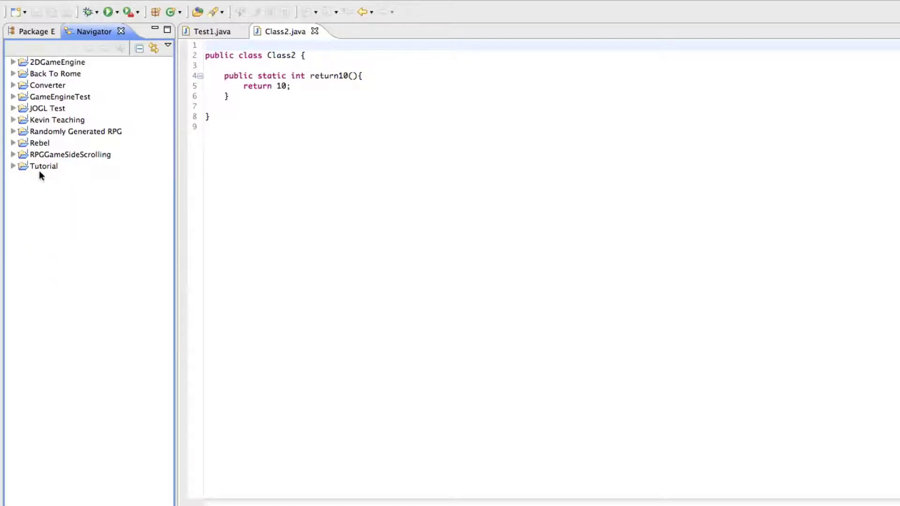
click(12, 165)
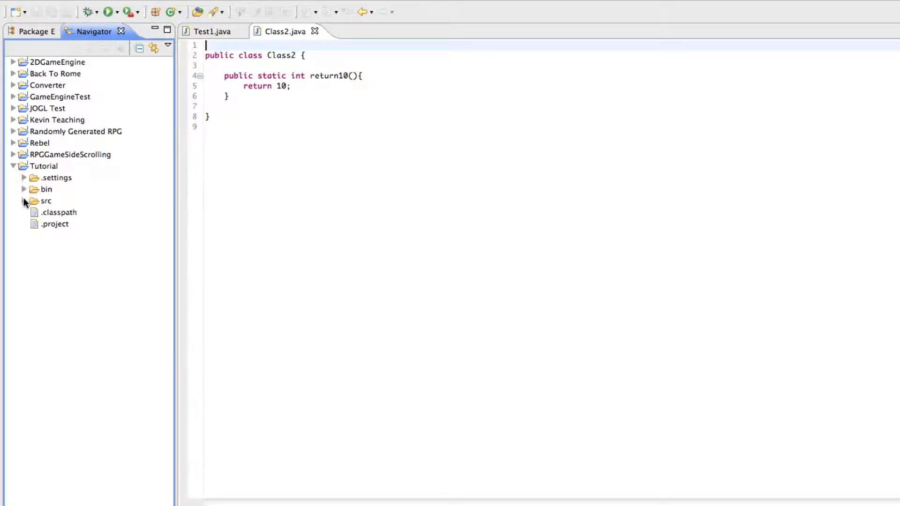
click(25, 200)
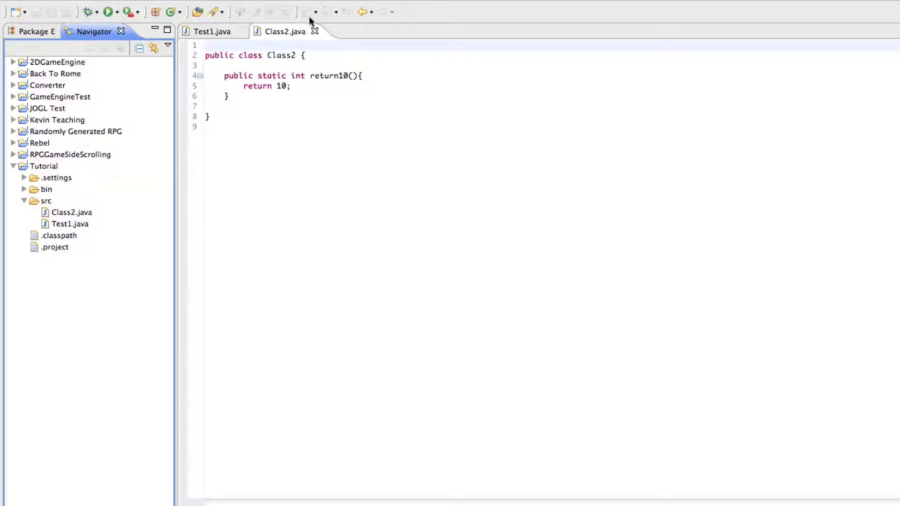
- Switch between the Class2.java and Test1.java editors, ending on Test1 with its main method
click(213, 32)
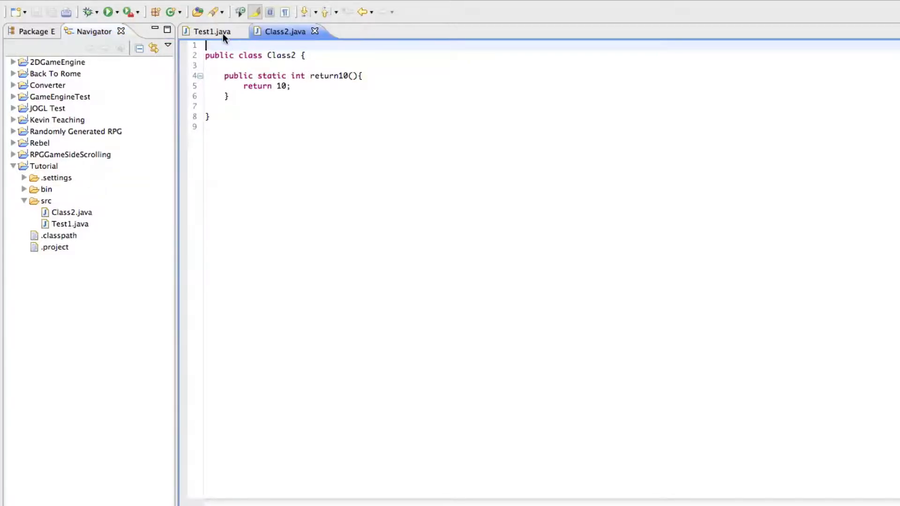
click(211, 31)
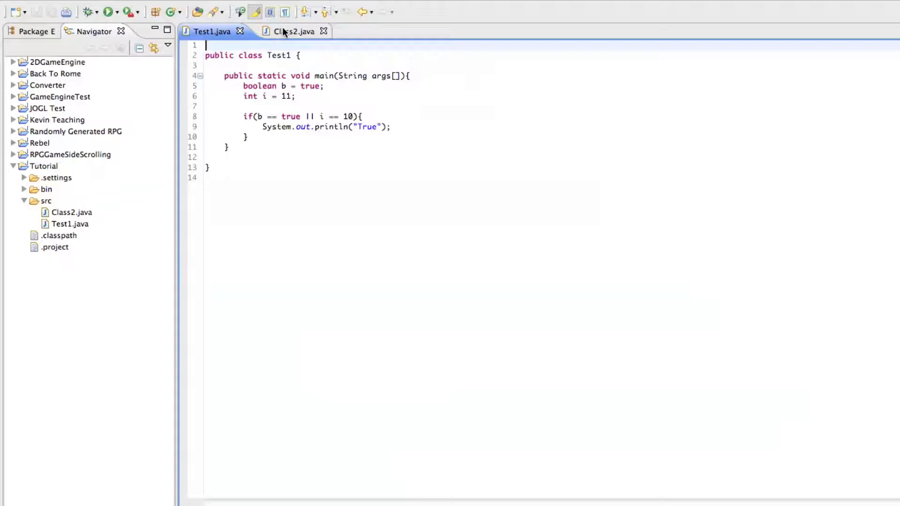
mouse_move(295, 31)
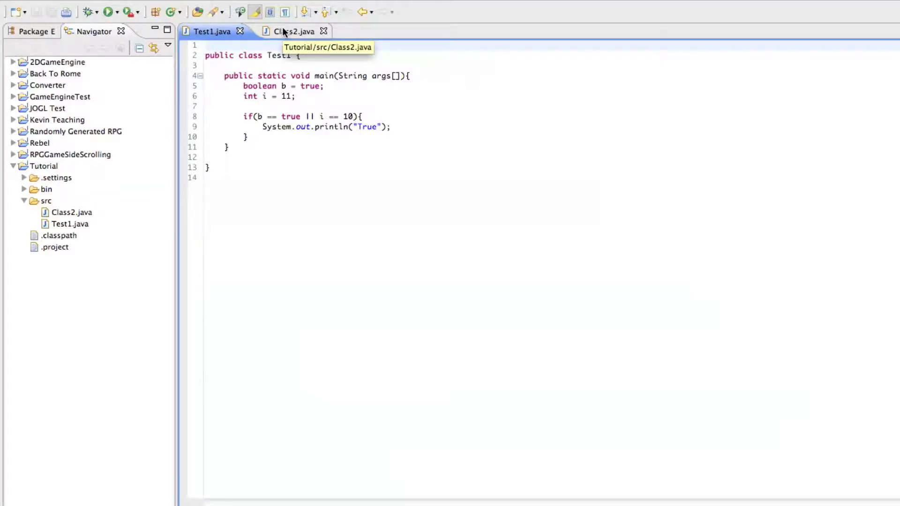
click(291, 31)
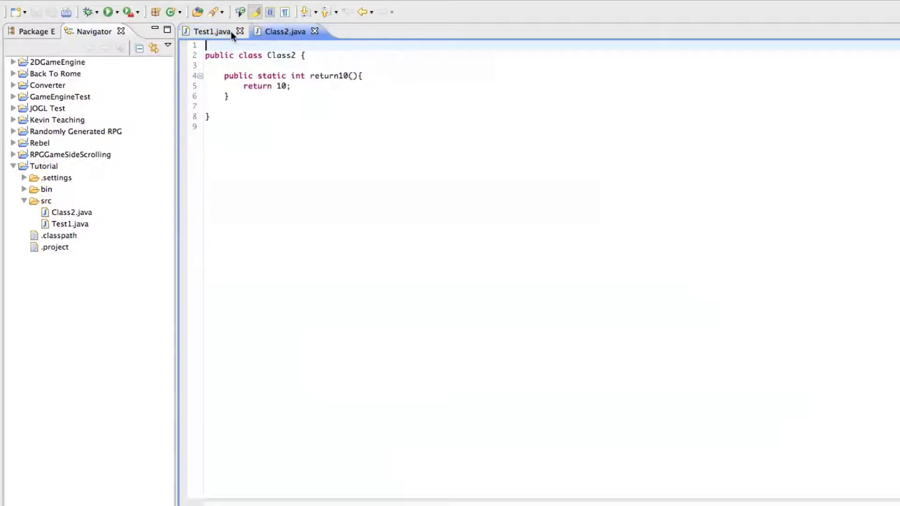
mouse_move(214, 31)
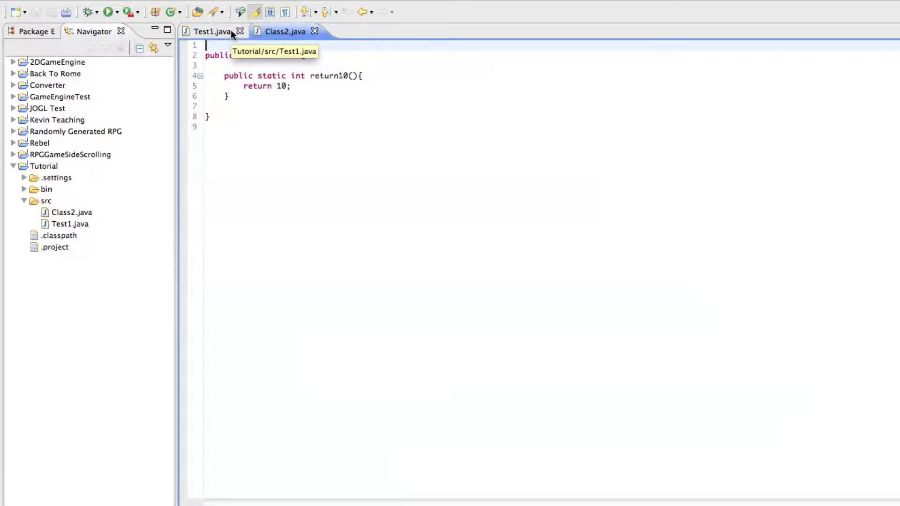
click(212, 32)
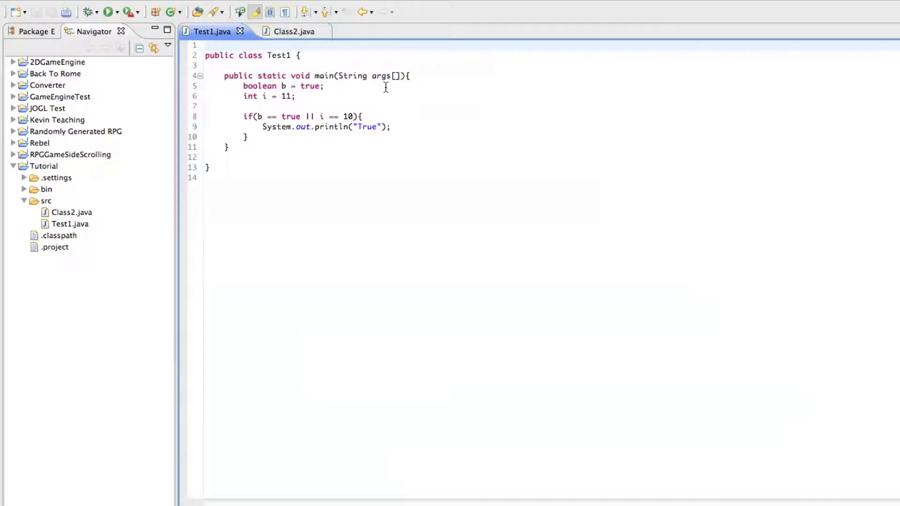
mouse_move(382, 75)
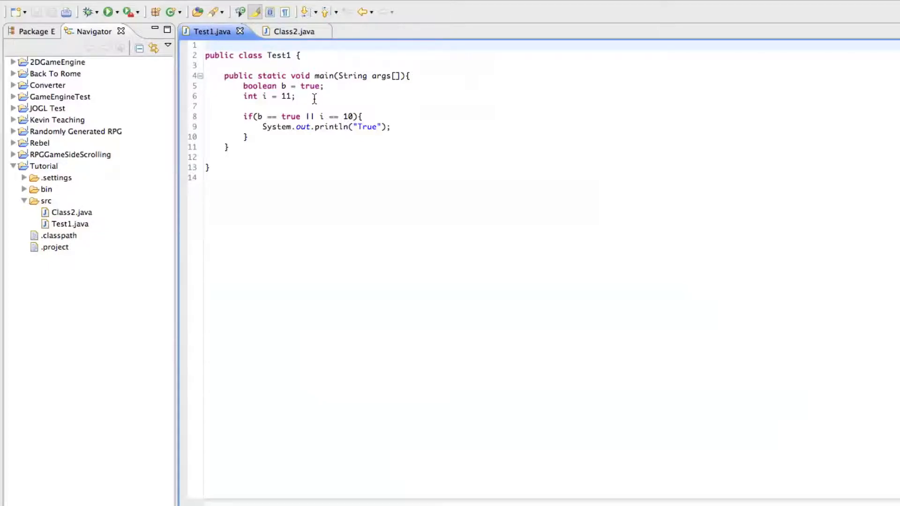
mouse_move(343, 166)
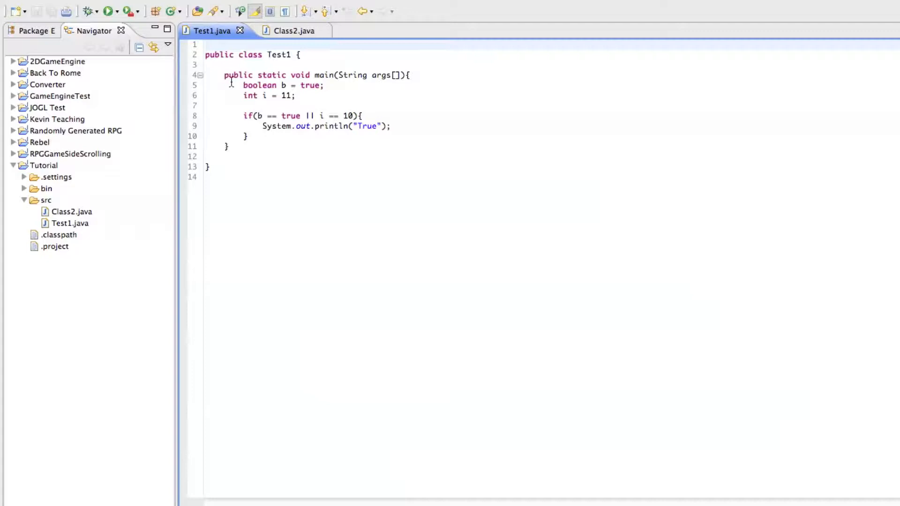
- Delete the old statements in main and write Scanner sc = new Scanner(); in their place
drag(241, 85, 247, 136)
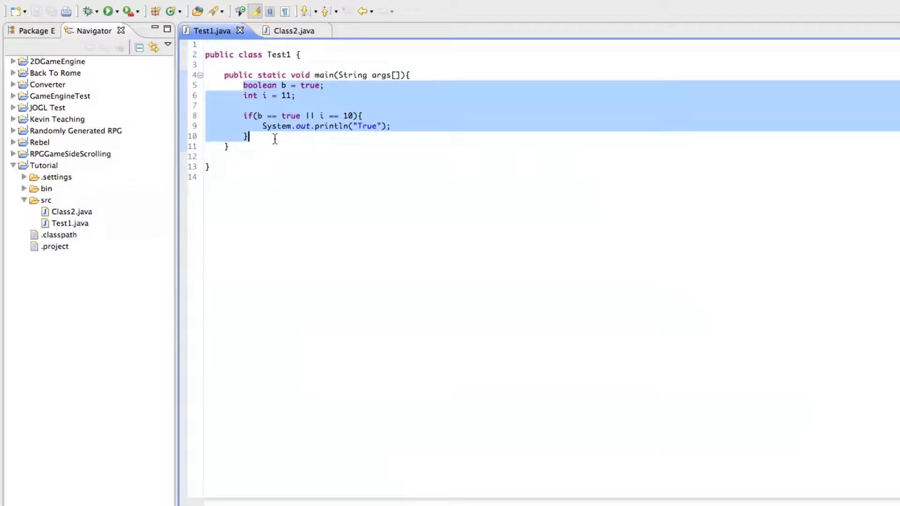
key(Delete)
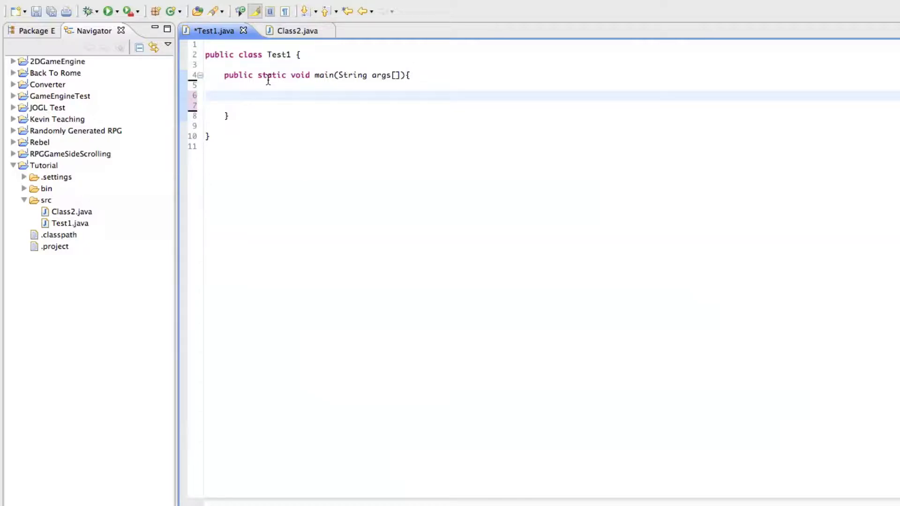
click(243, 96)
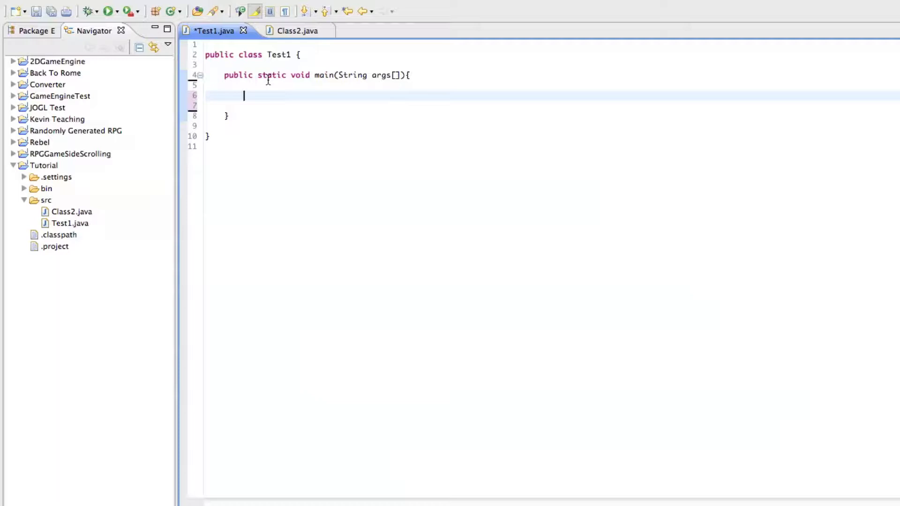
text(Sc)
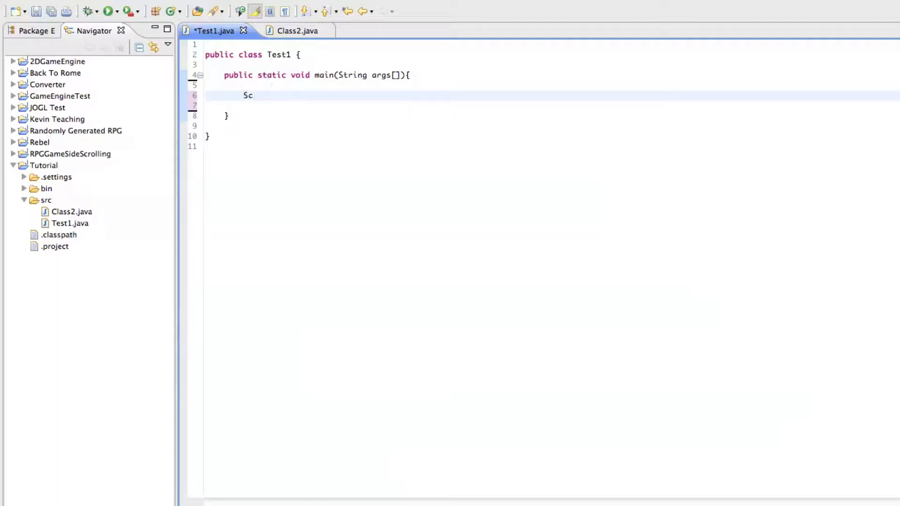
text(anner)
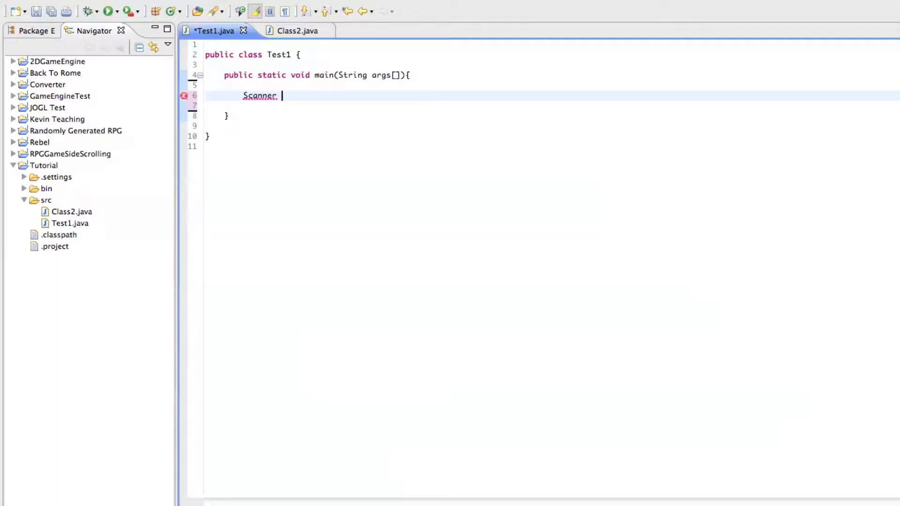
text(sc)
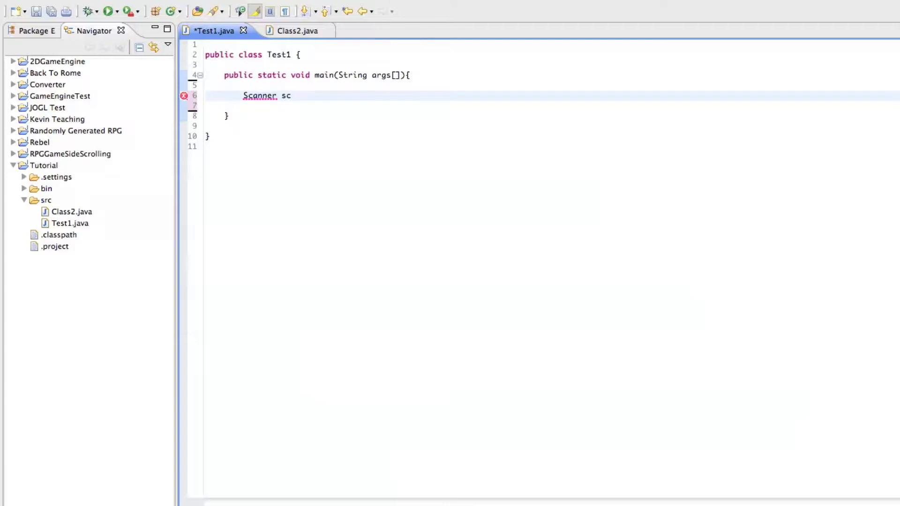
text(= new Sc)
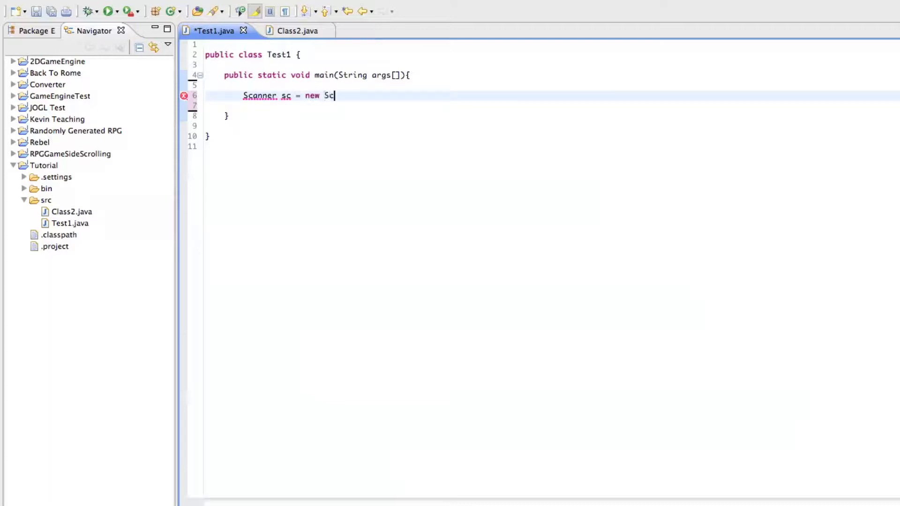
text(anner())
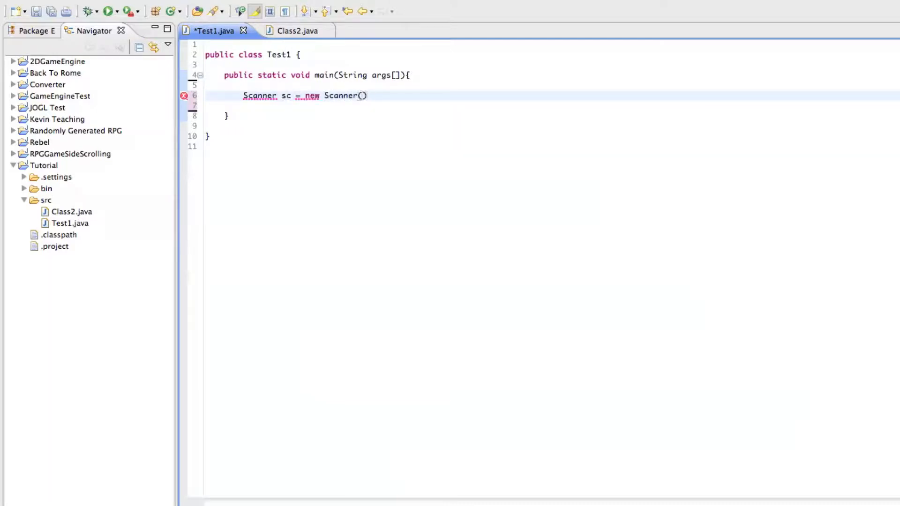
text(;)
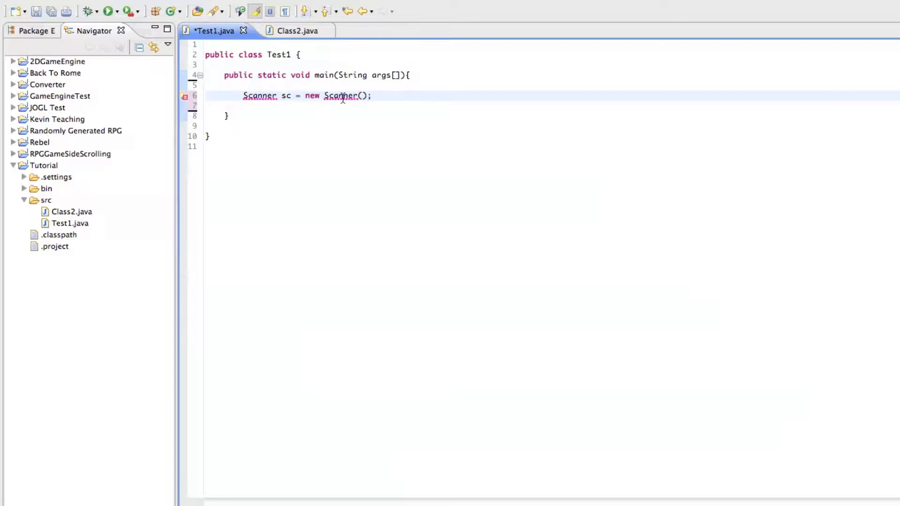
mouse_move(443, 86)
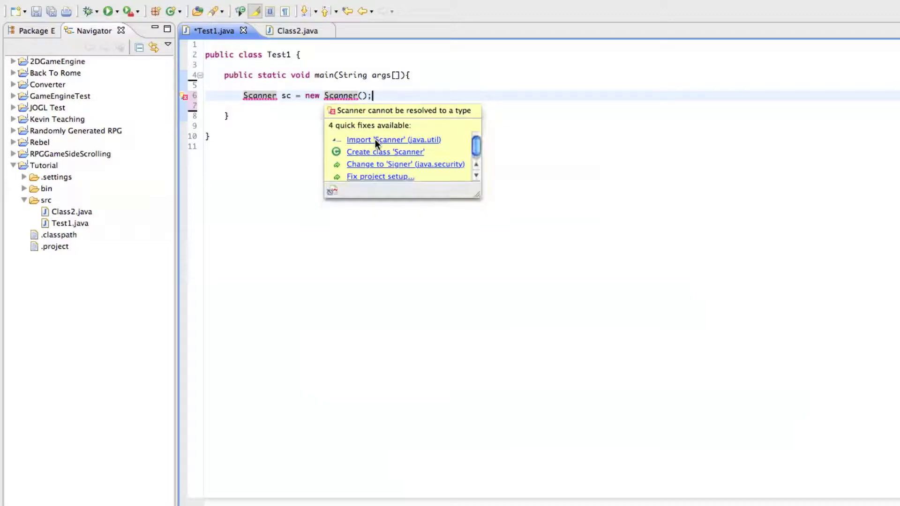
click(393, 140)
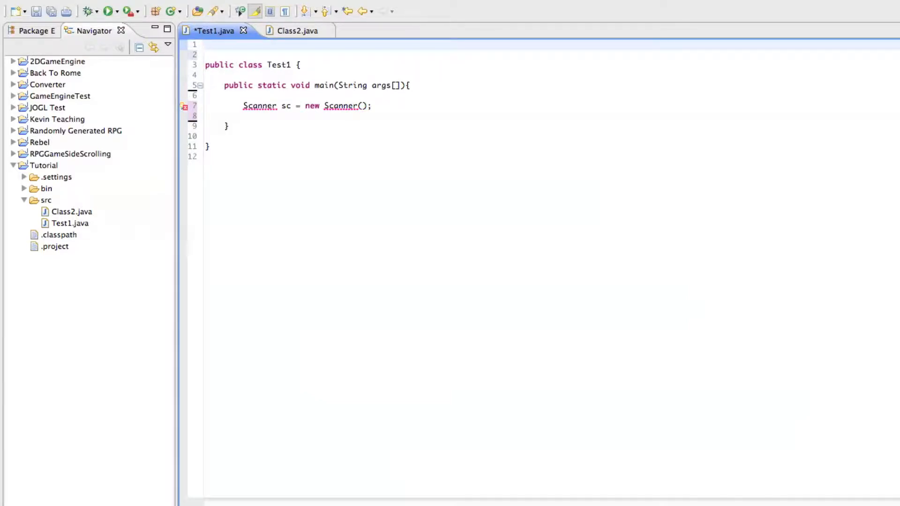
- Add import java.util.Scanner; as the first line of Test1.java
text(;)
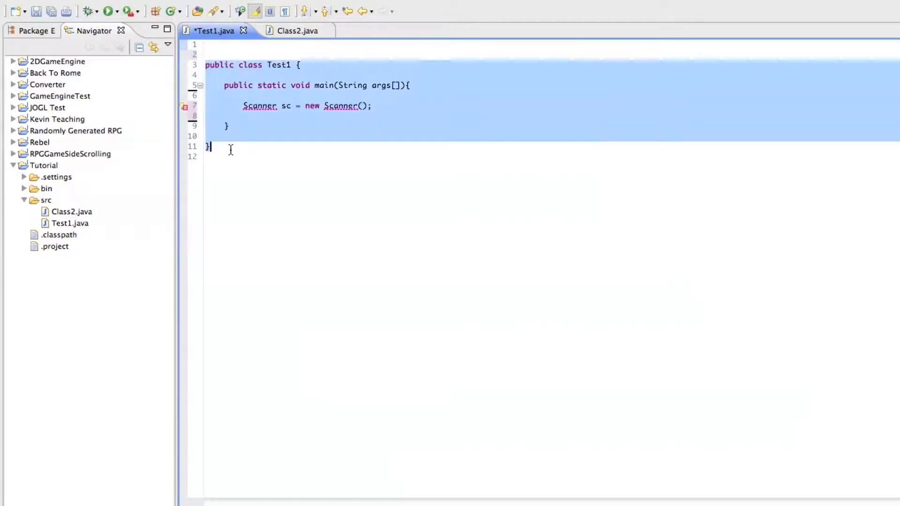
click(224, 49)
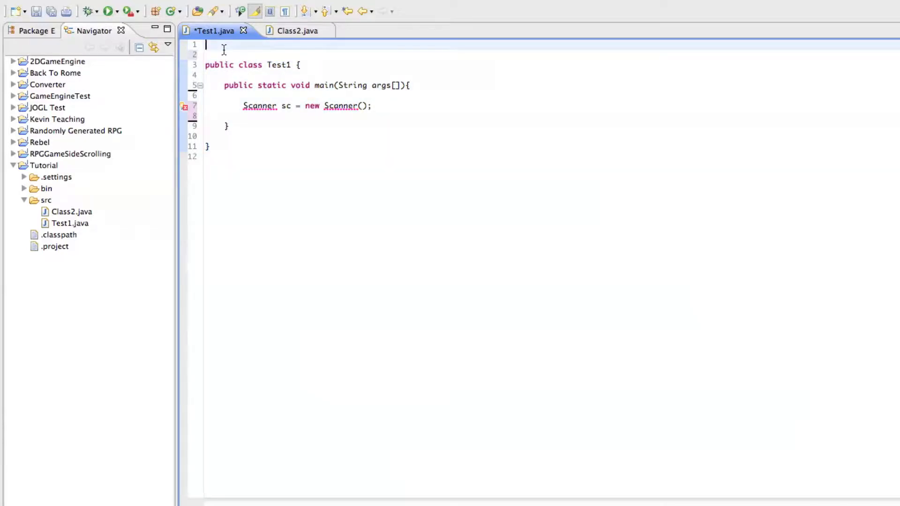
text(i)
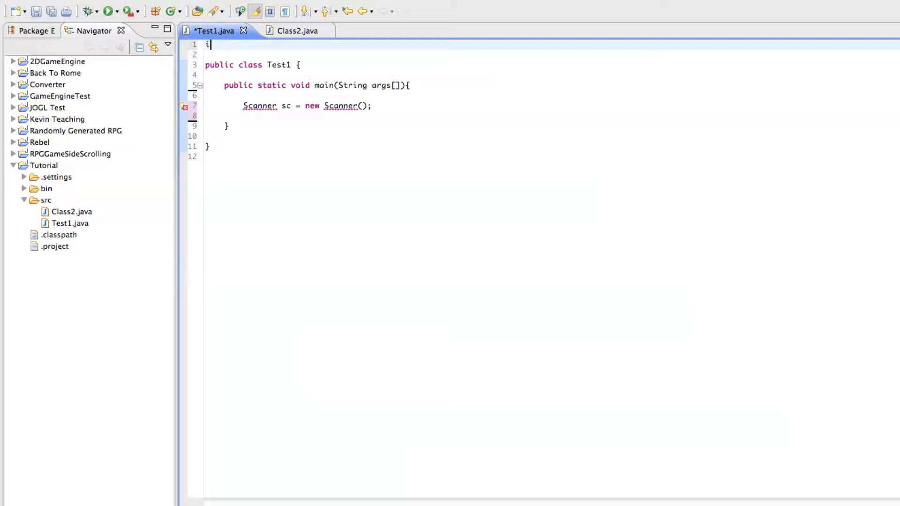
text(mp)
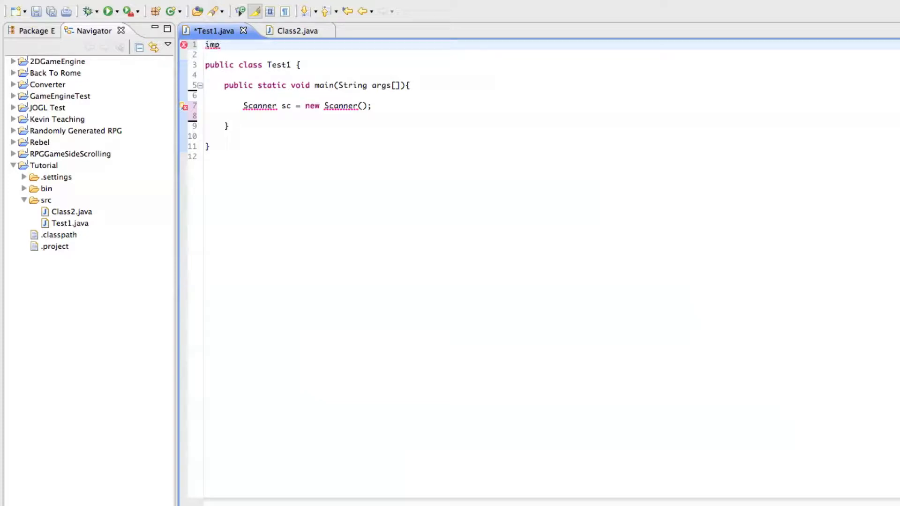
text(ort)
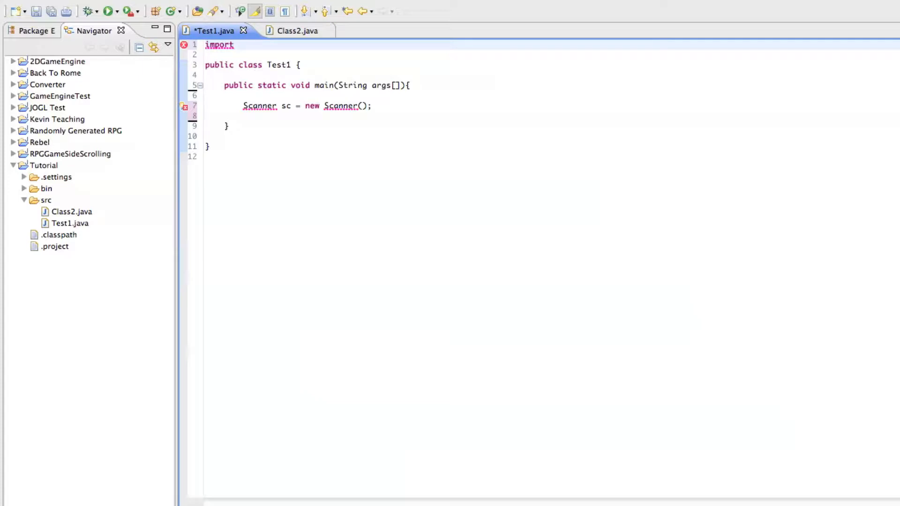
text(java)
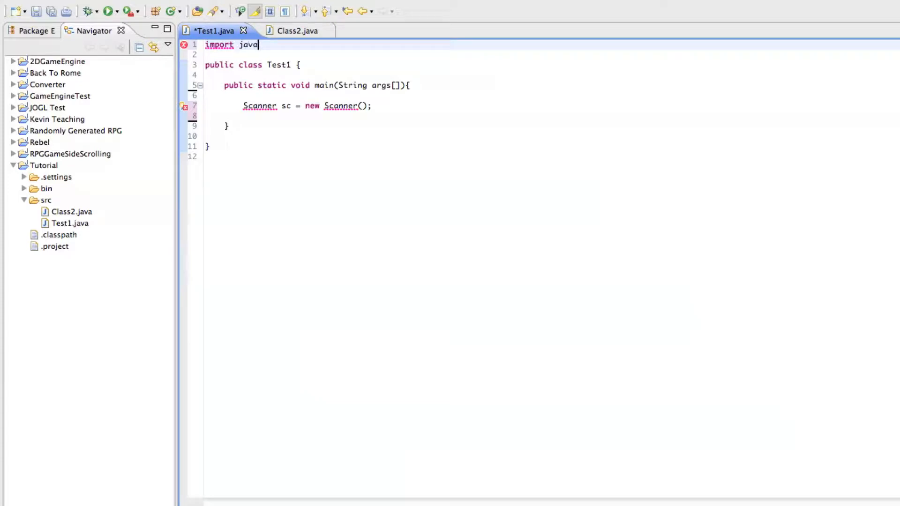
text(.u)
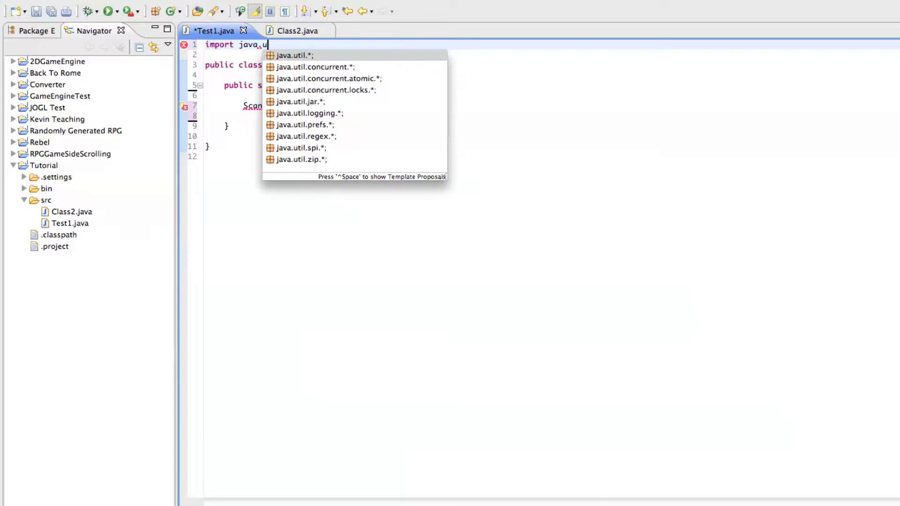
text(s)
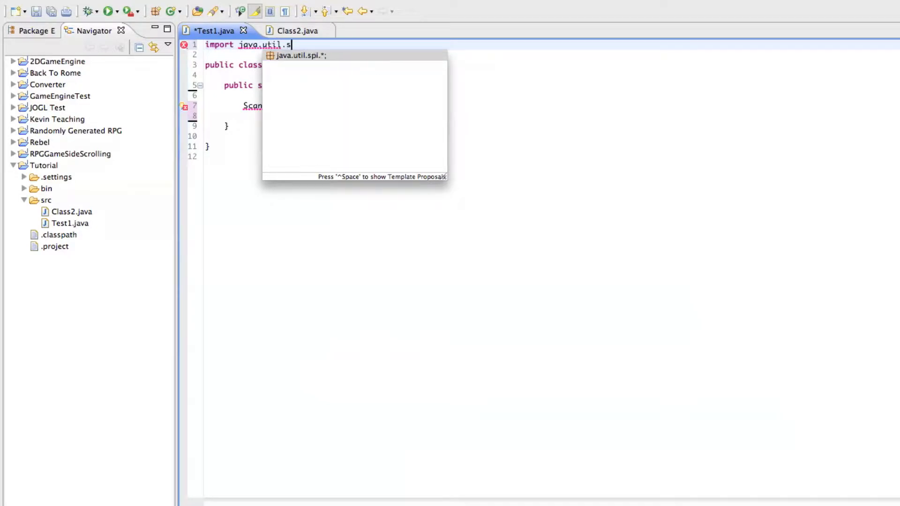
text(canner;)
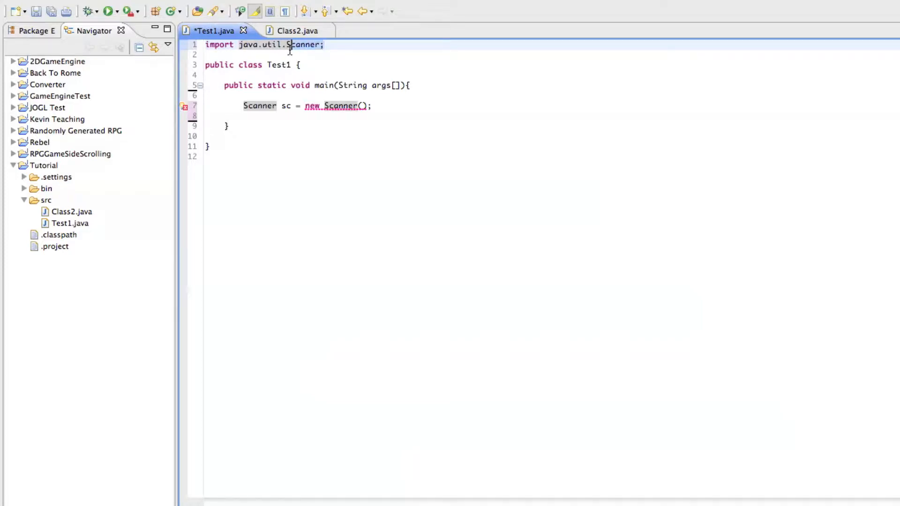
mouse_move(300, 45)
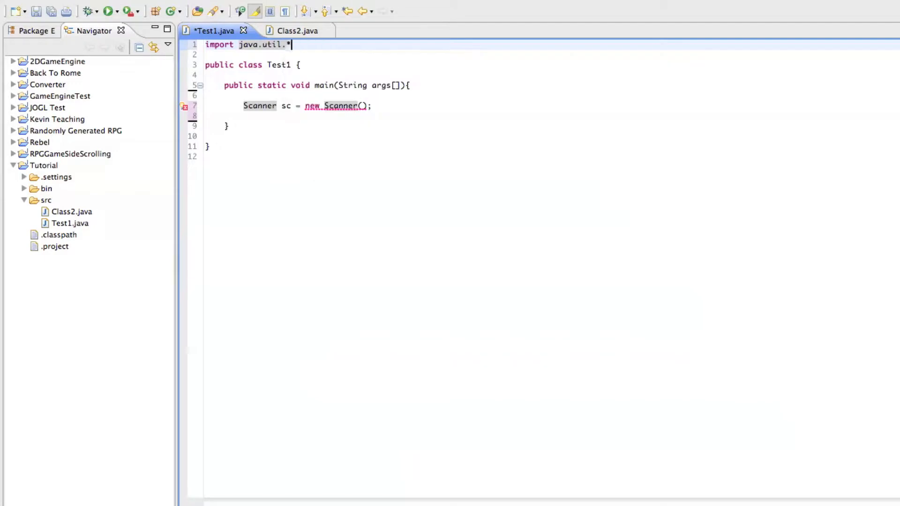
- Change the import to the wildcard java.util.*; and abandon a second import started with content assist
text(;)
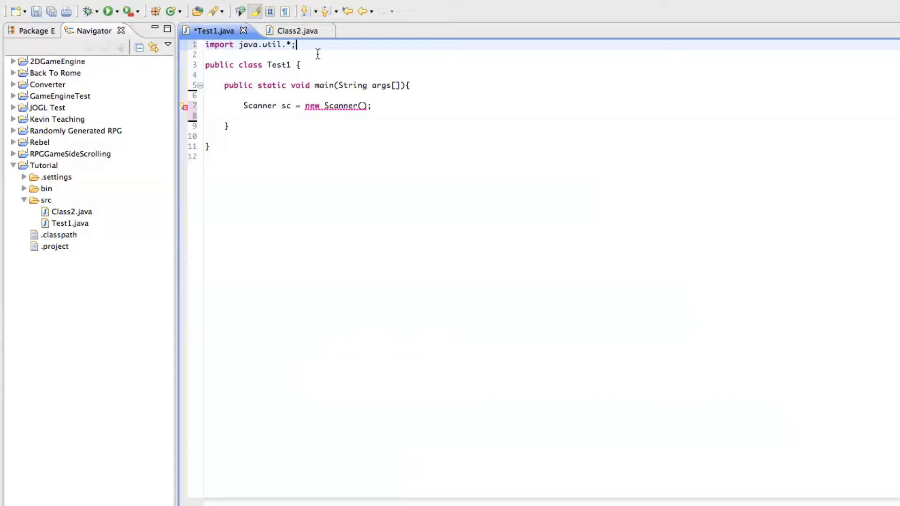
mouse_move(325, 60)
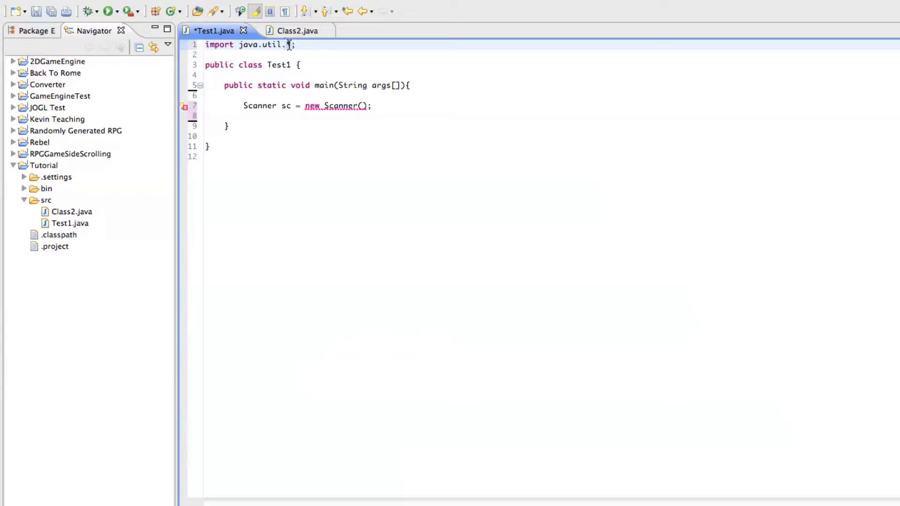
text(*)
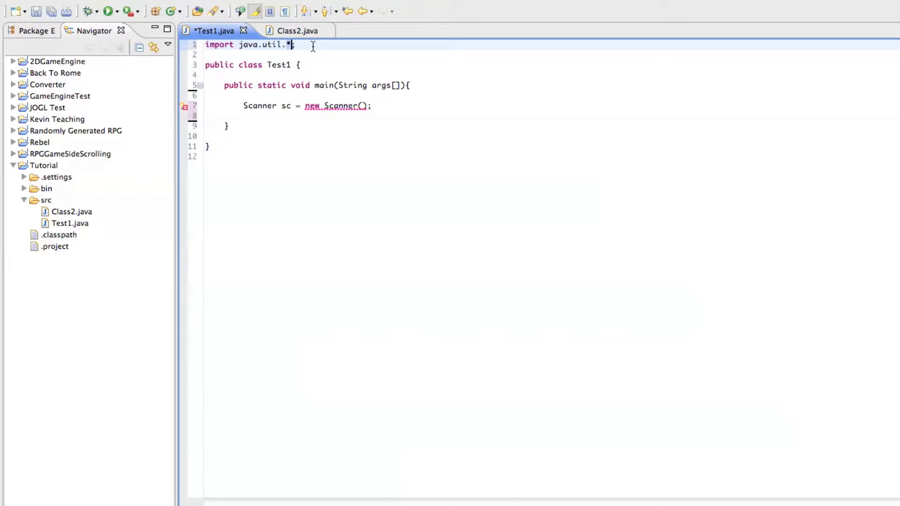
text(;)
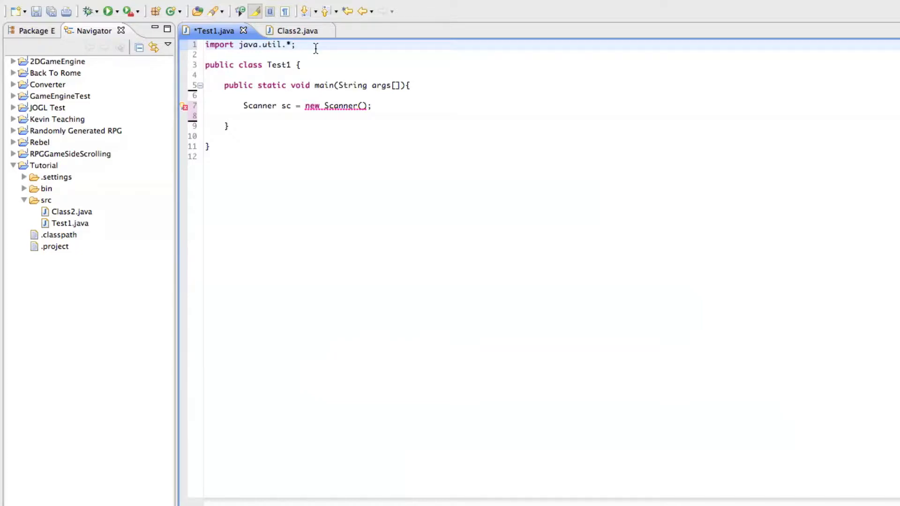
text(impo)
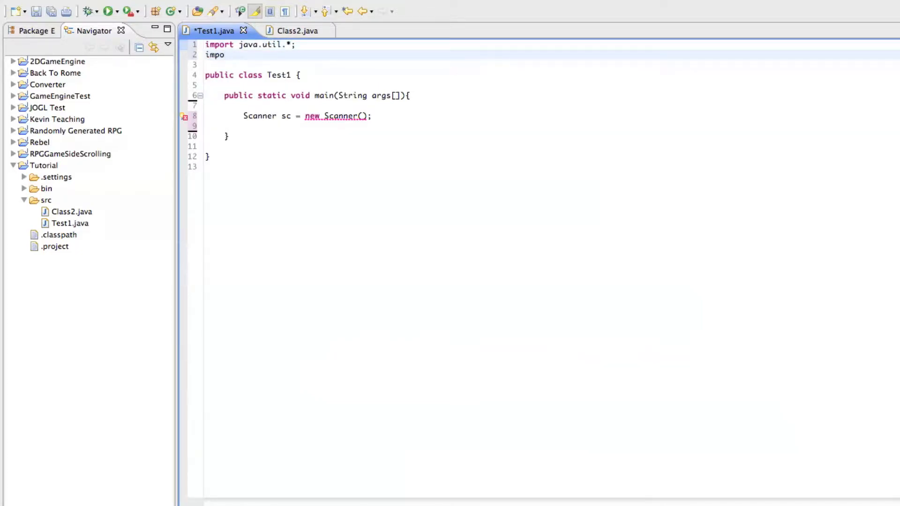
text(rt)
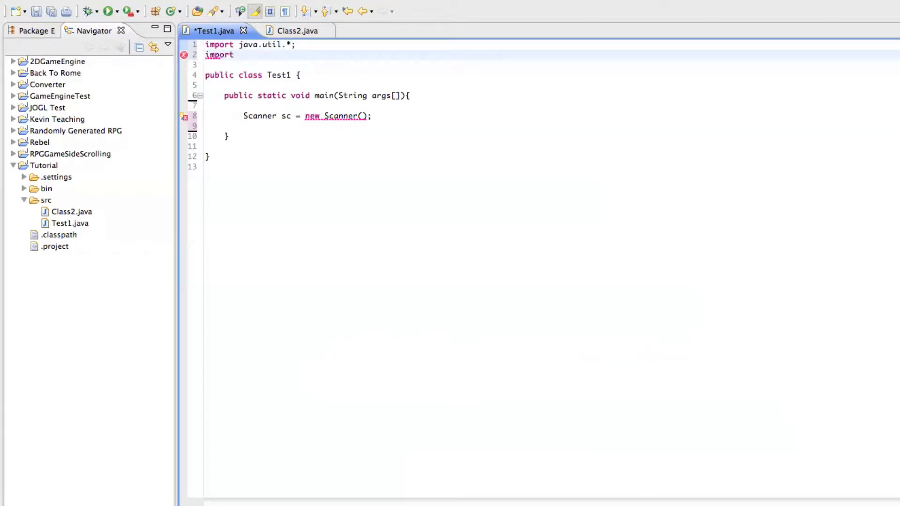
text(java.)
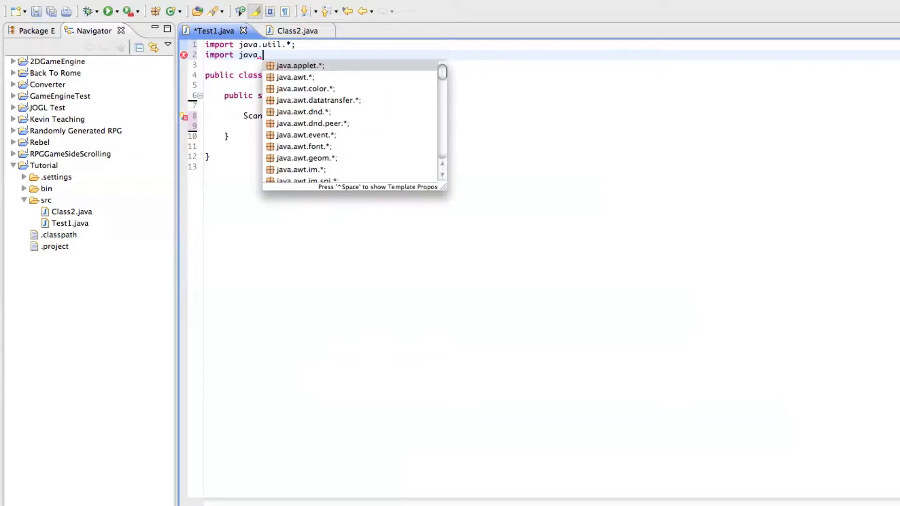
key(Escape)
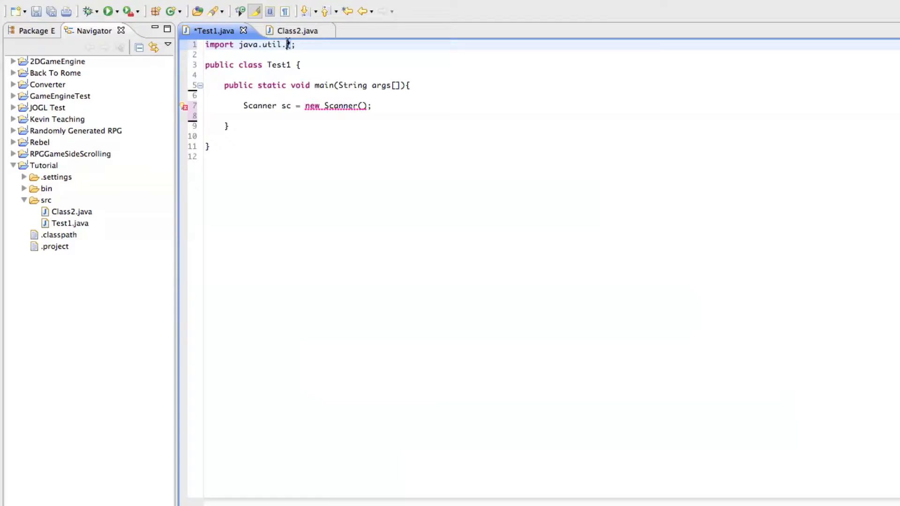
- Make the import name java.util.Scanner and construct the Scanner with System.in, ending with a semicolon
text(Scanner)
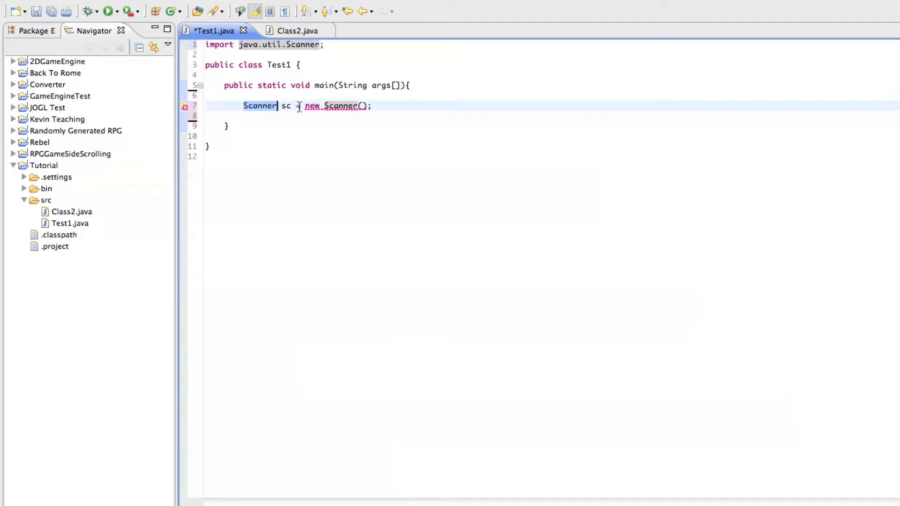
text(=)
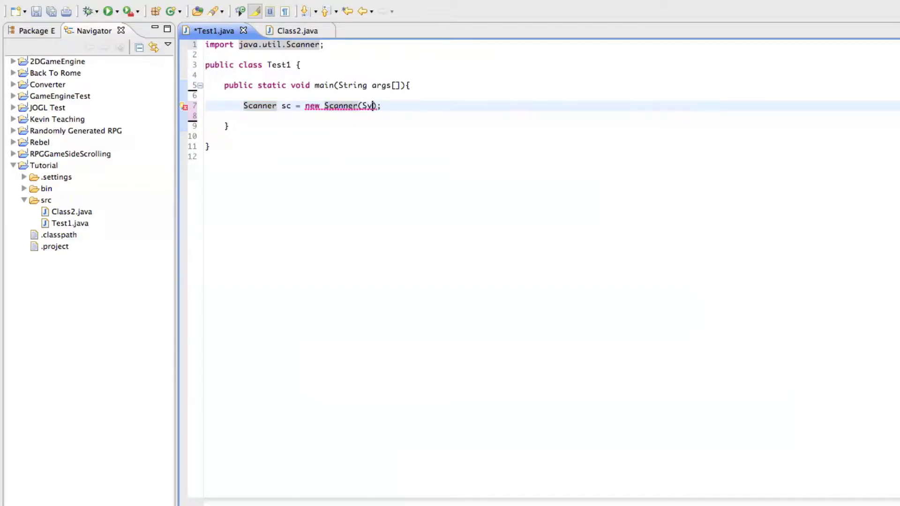
text(System.in)
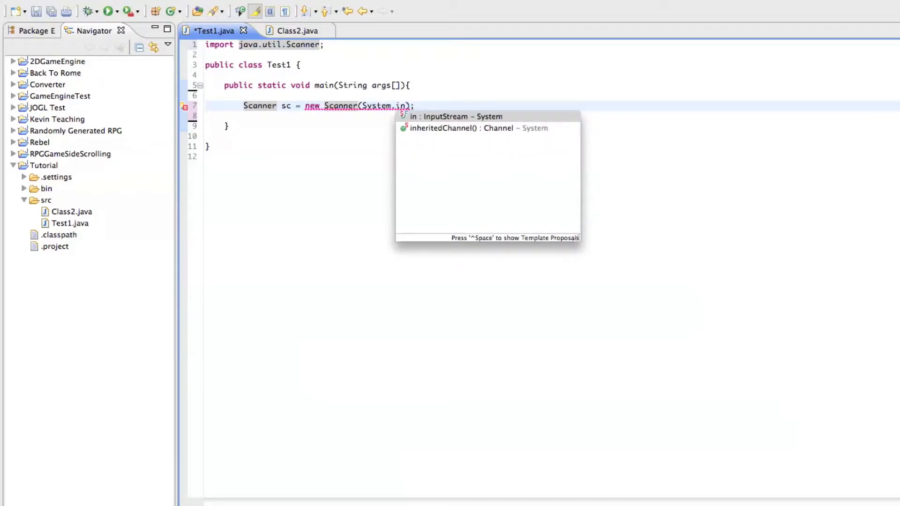
click(456, 116)
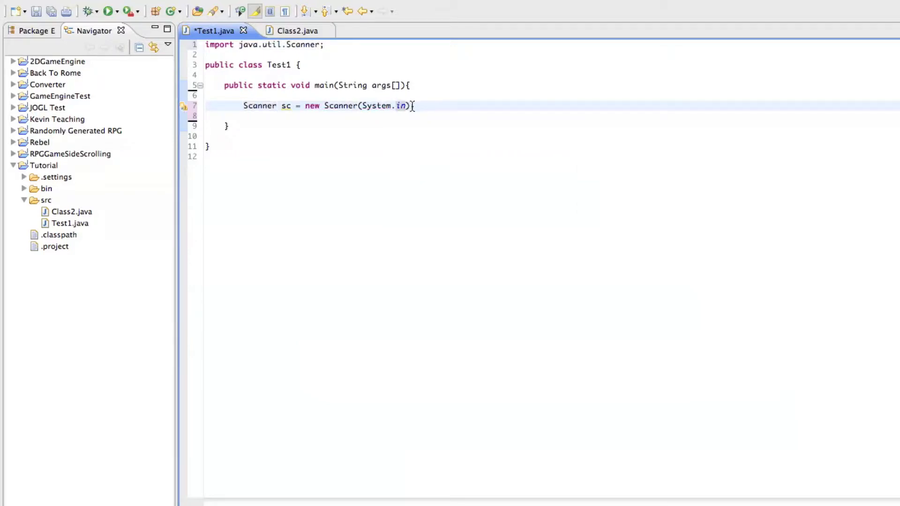
text(;)
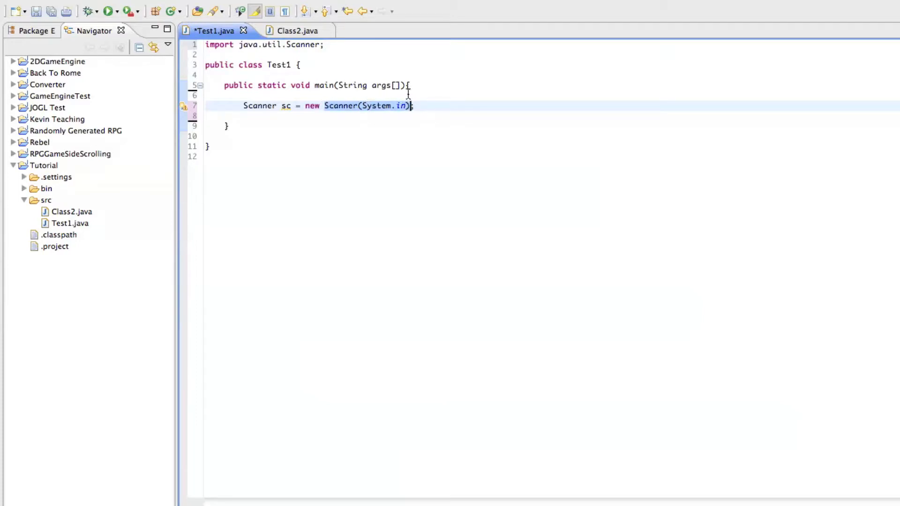
text(;)
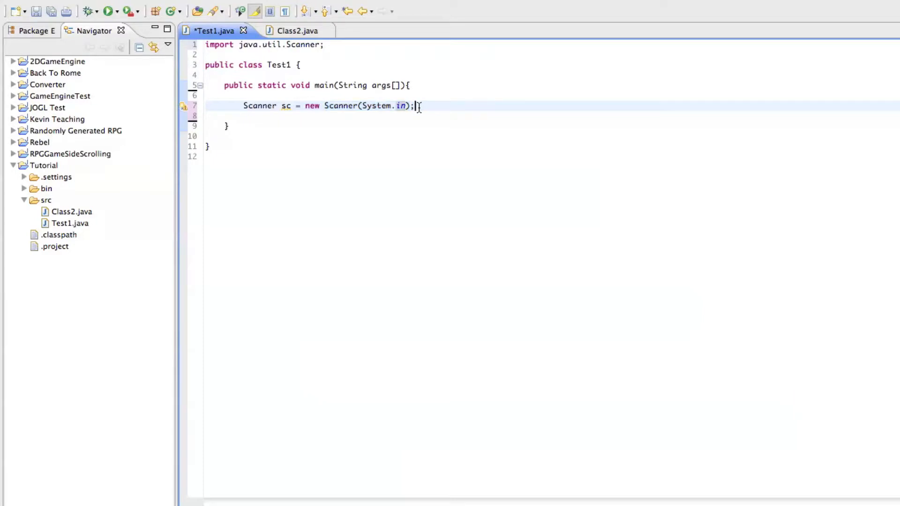
- Place the cursor at the end of the Scanner line and open a new line below it
click(399, 106)
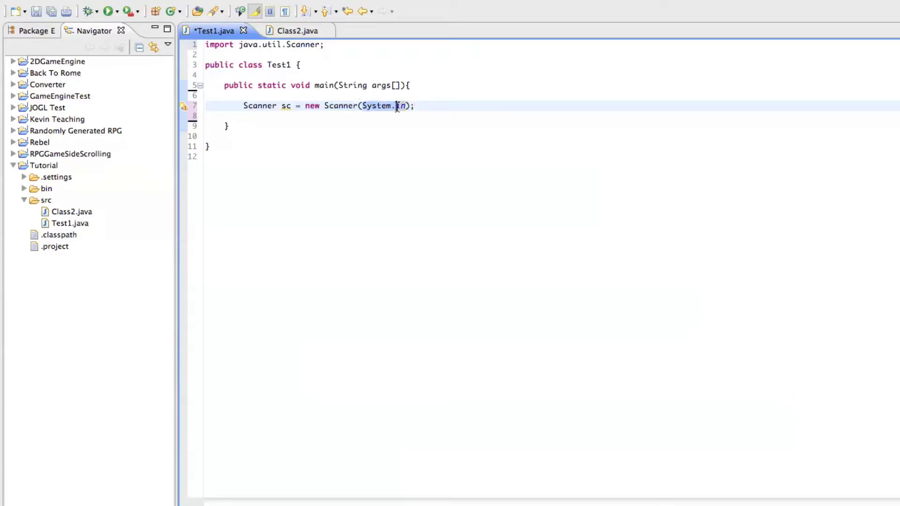
mouse_move(377, 105)
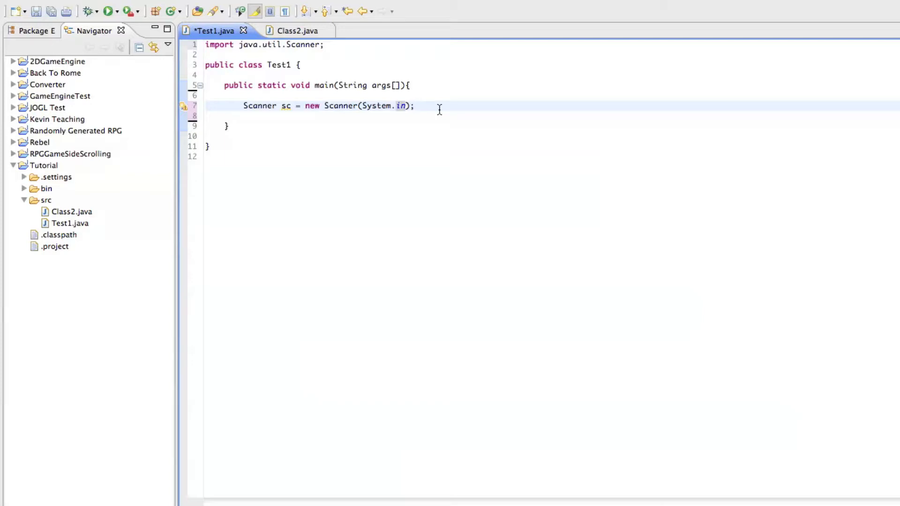
click(413, 106)
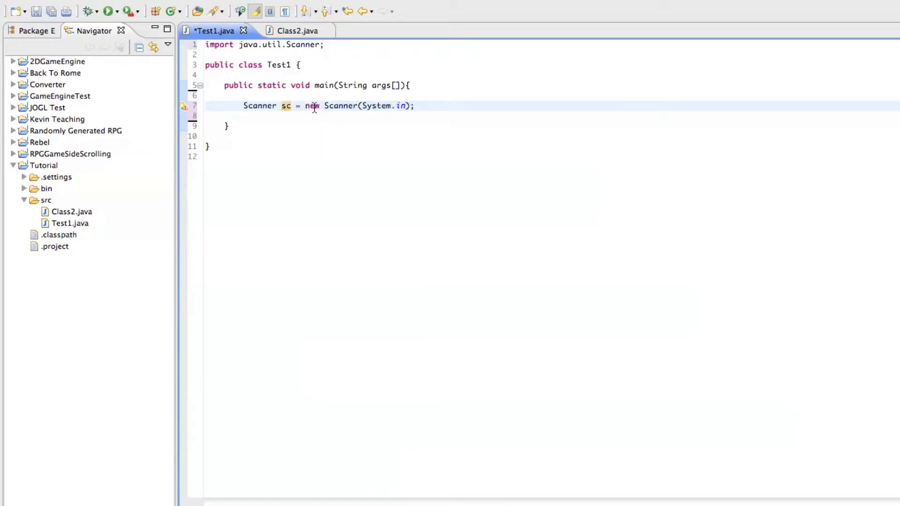
click(413, 106)
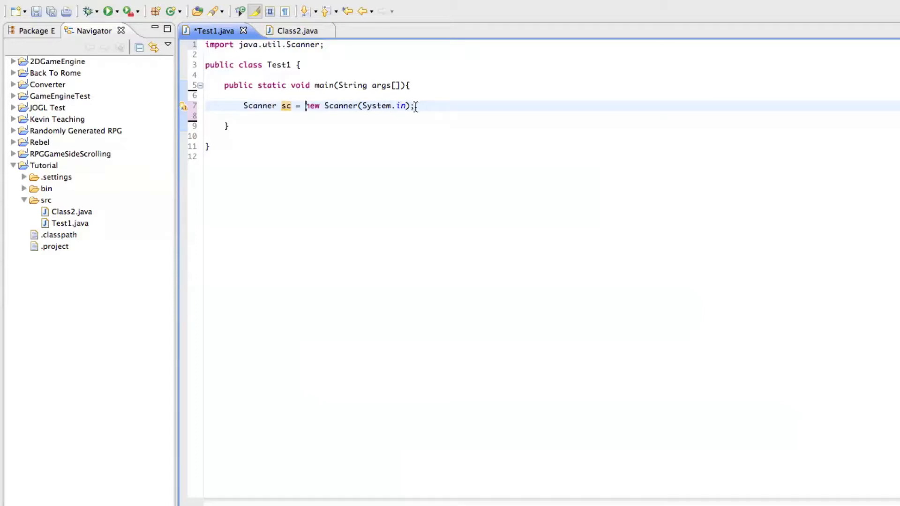
key(Return)
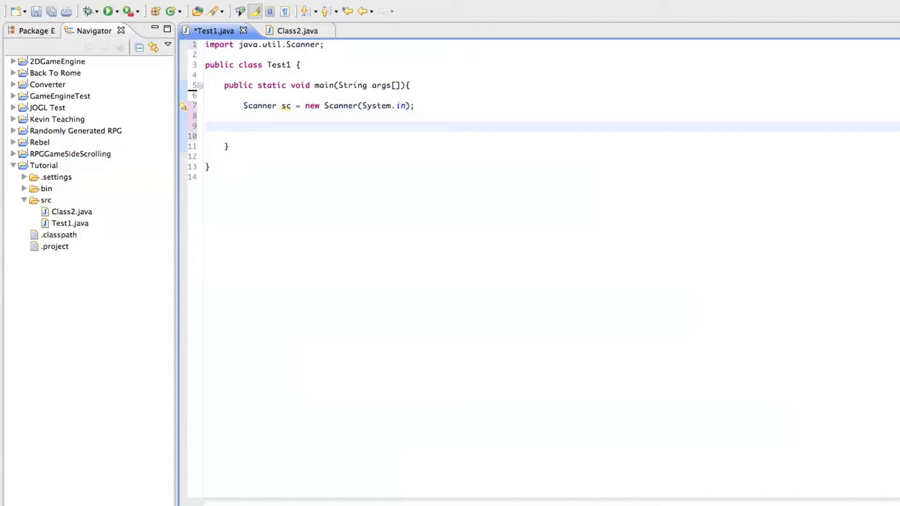
- Write a System.out.println prompt reading "Enter a number:" below the Scanner
text(Syste)
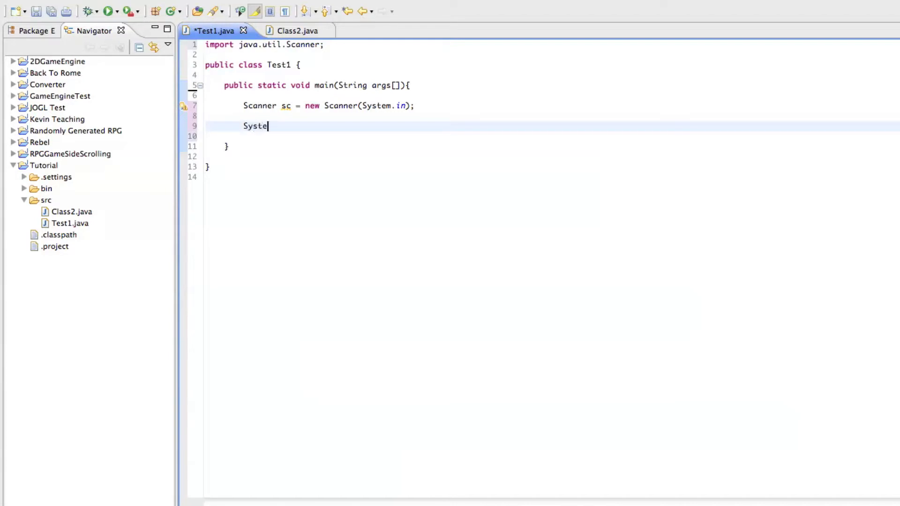
text(.ou)
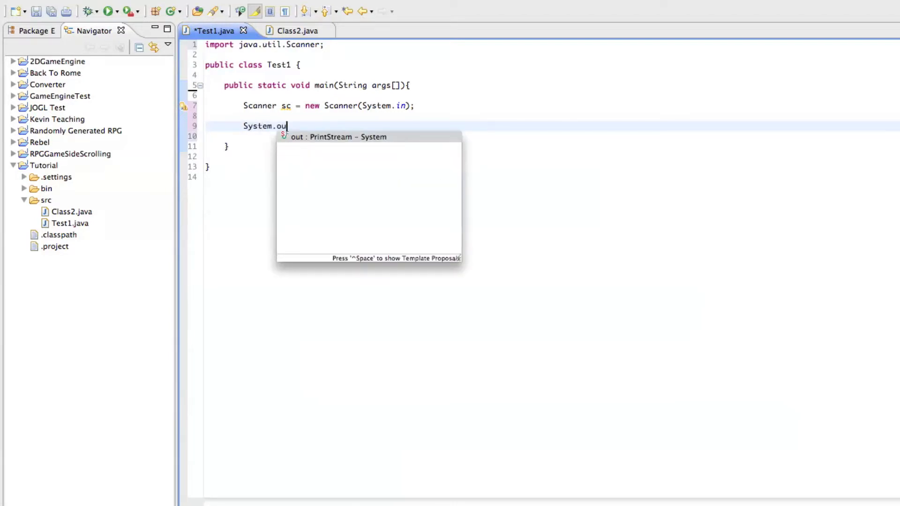
text(.println()
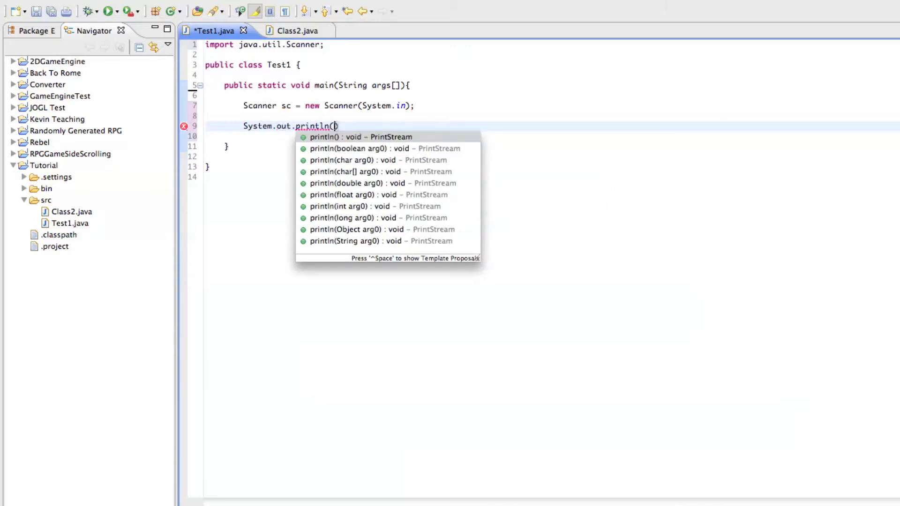
text(")
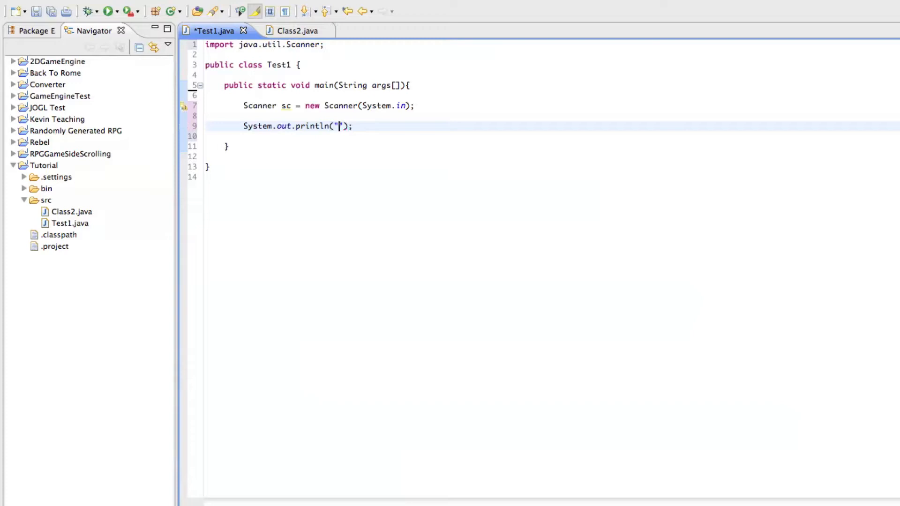
text(Enter an)
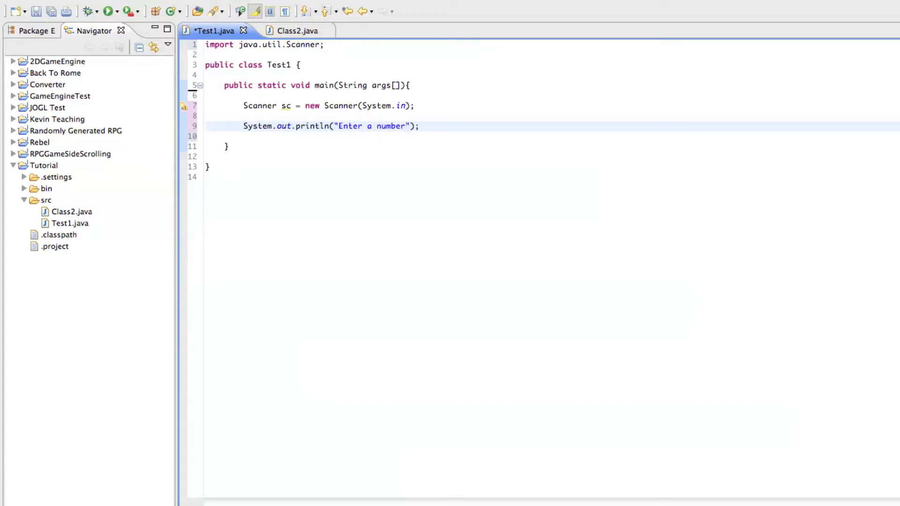
text(:)
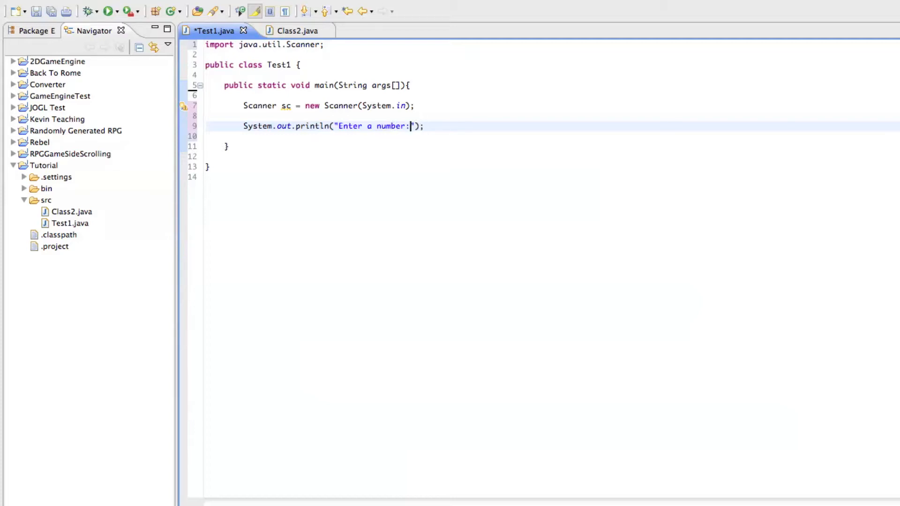
- Declare int i; on a new line between the Scanner and the prompt
key(enter)
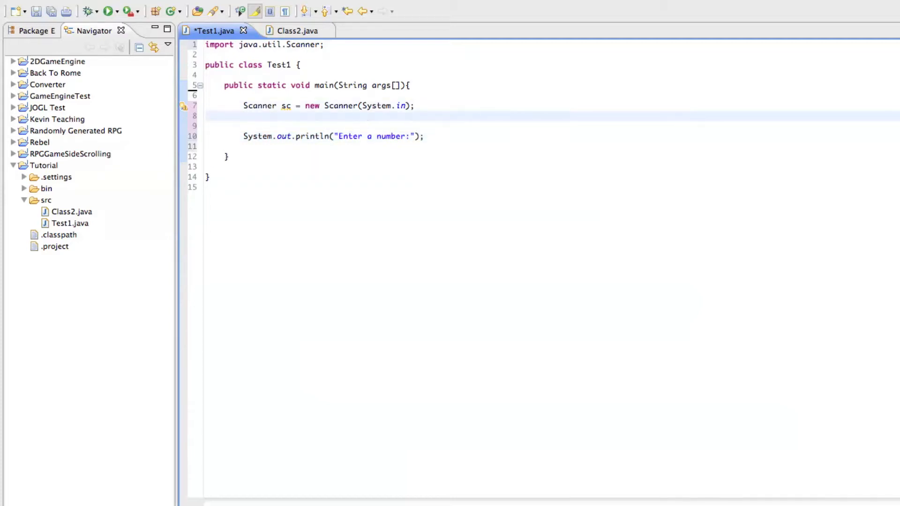
text(int)
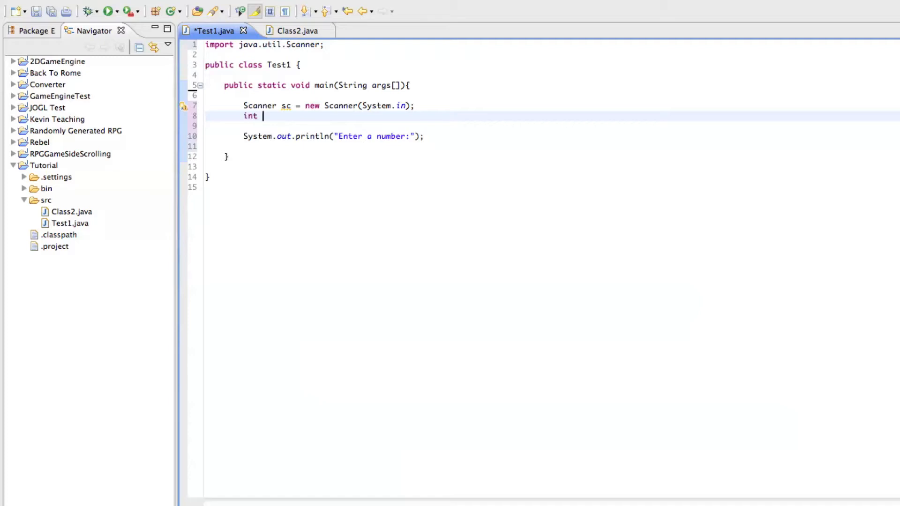
text(i)
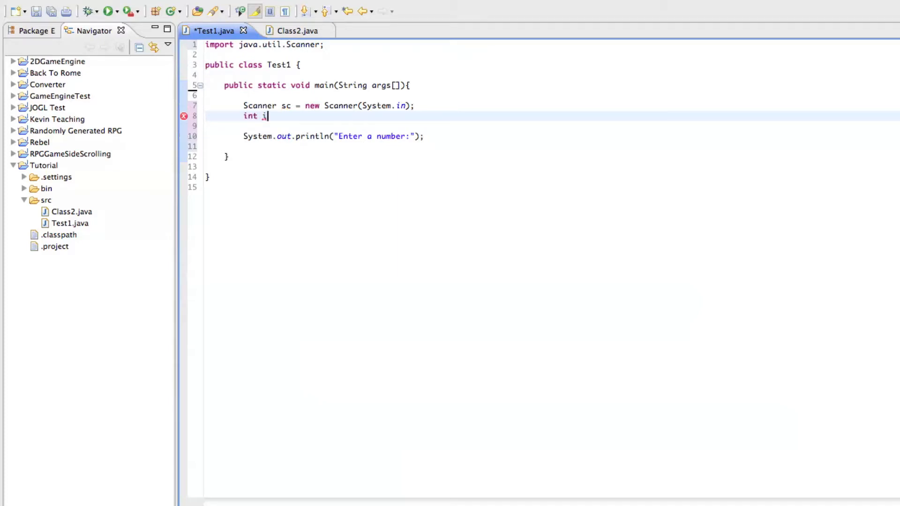
text(;)
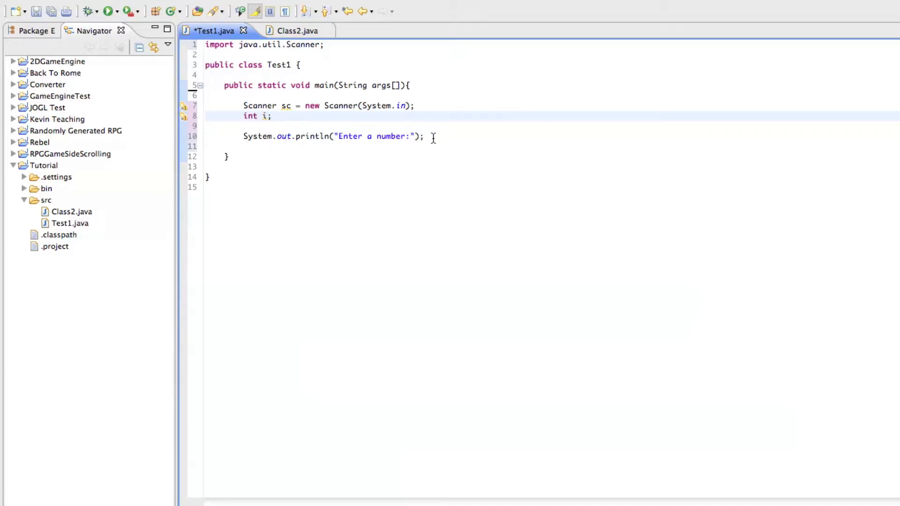
- Assign i = sc.nextInt(); after the prompt, correcting the mistyped method name to nextInt
key(Return)
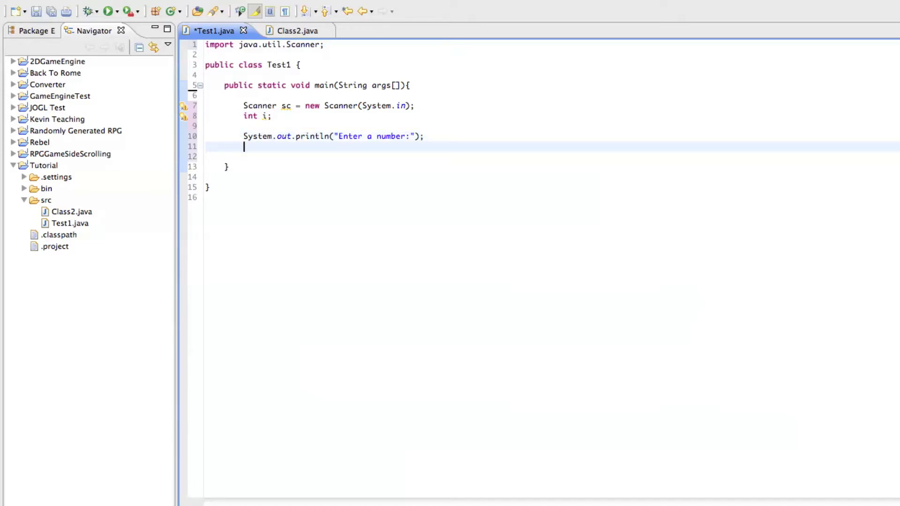
text(i)
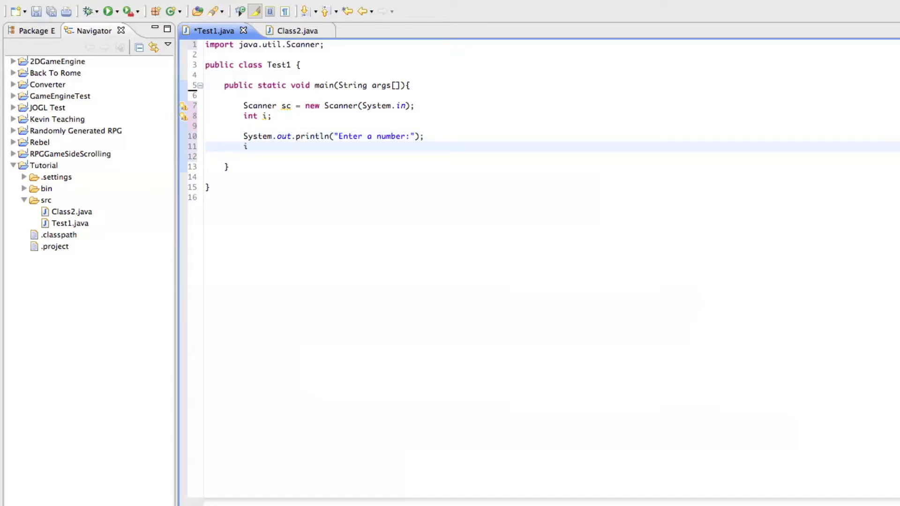
text(= s)
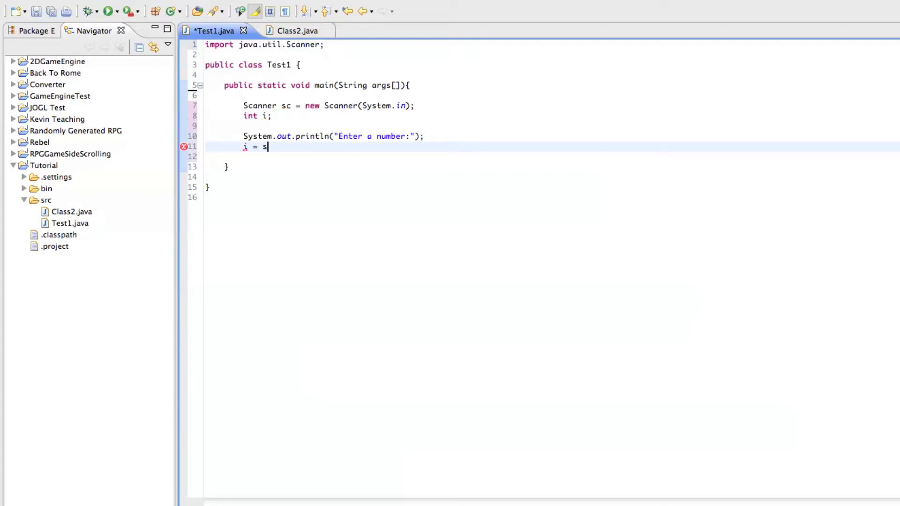
text(c.getNext)
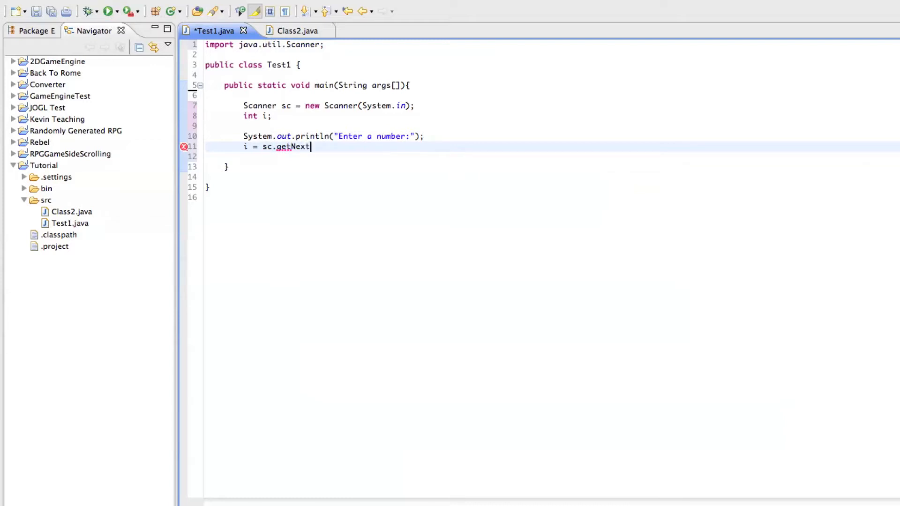
key(BackSpace)
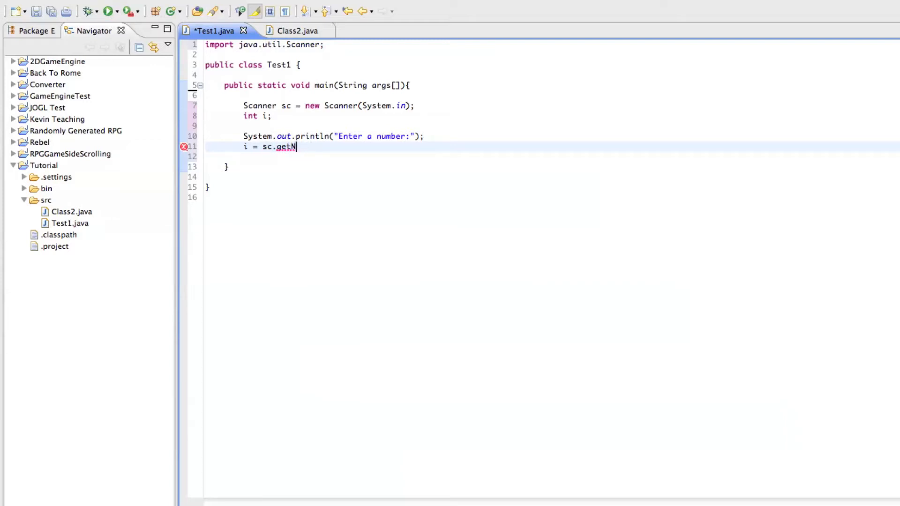
text(Int)
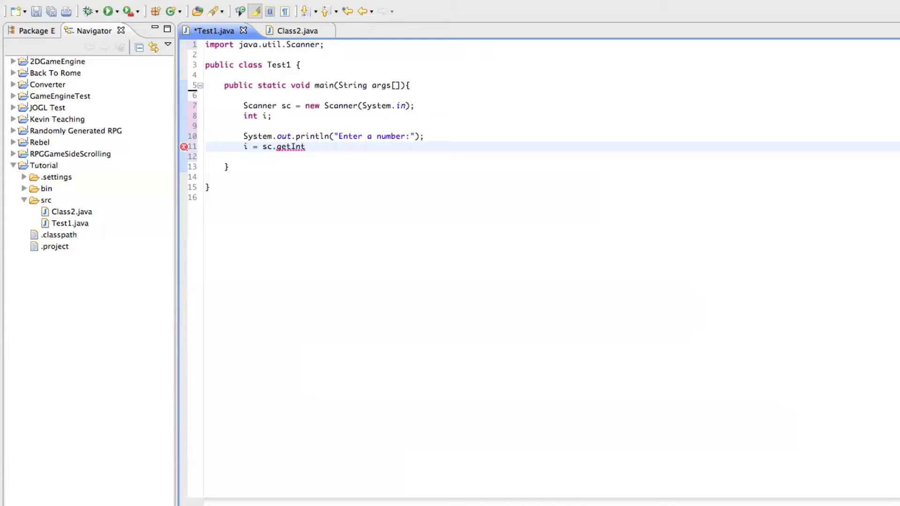
key(BackSpace)
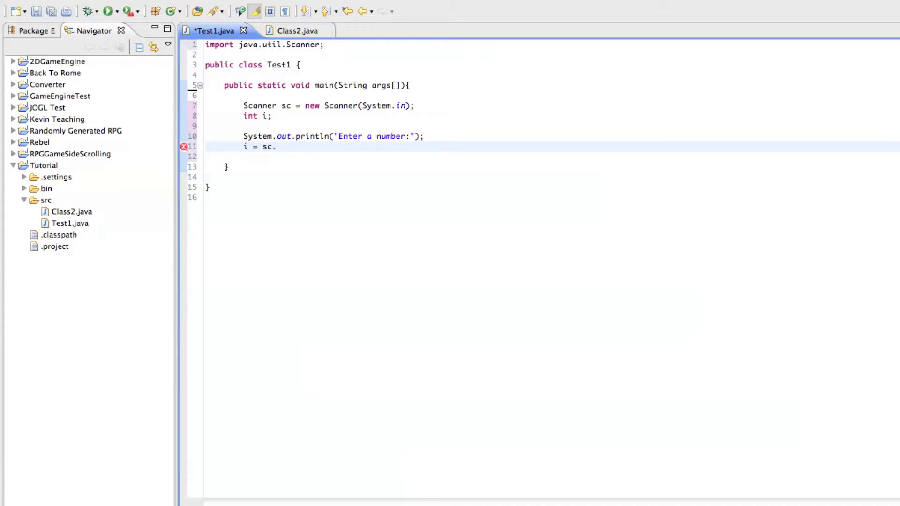
text(next)
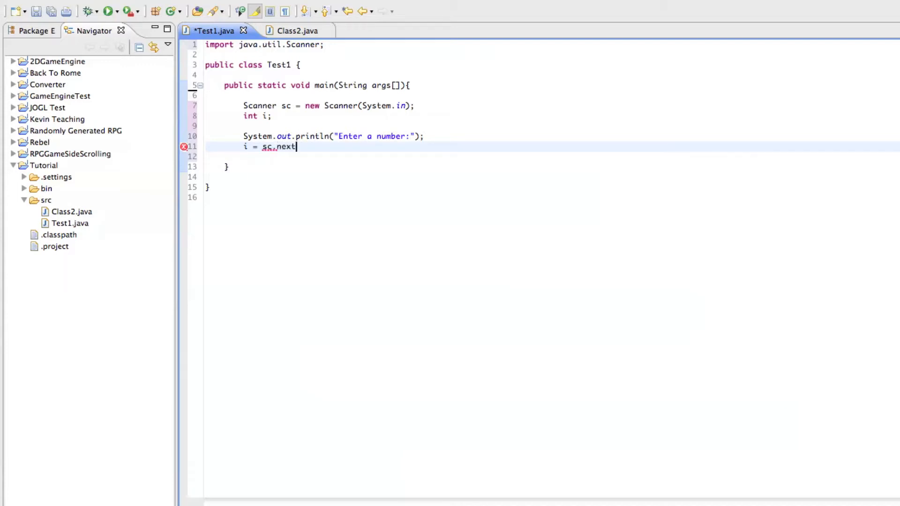
text(Int)
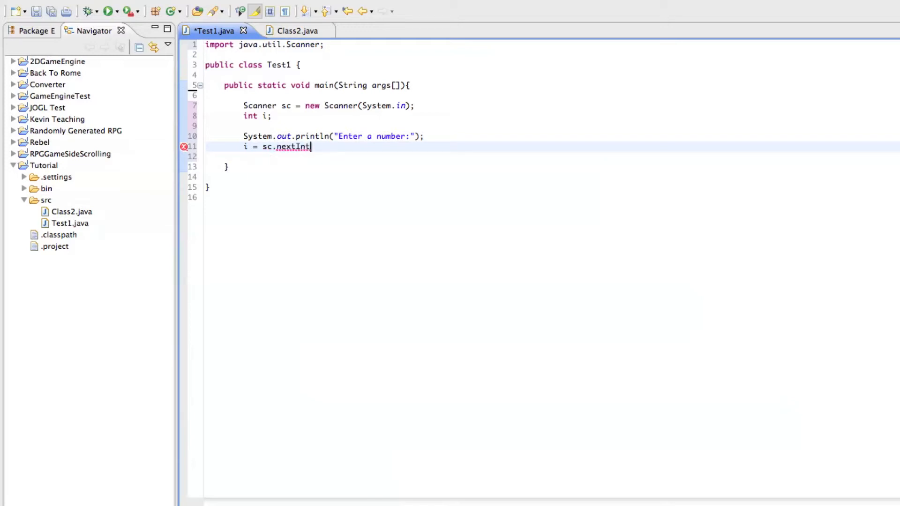
text(();)
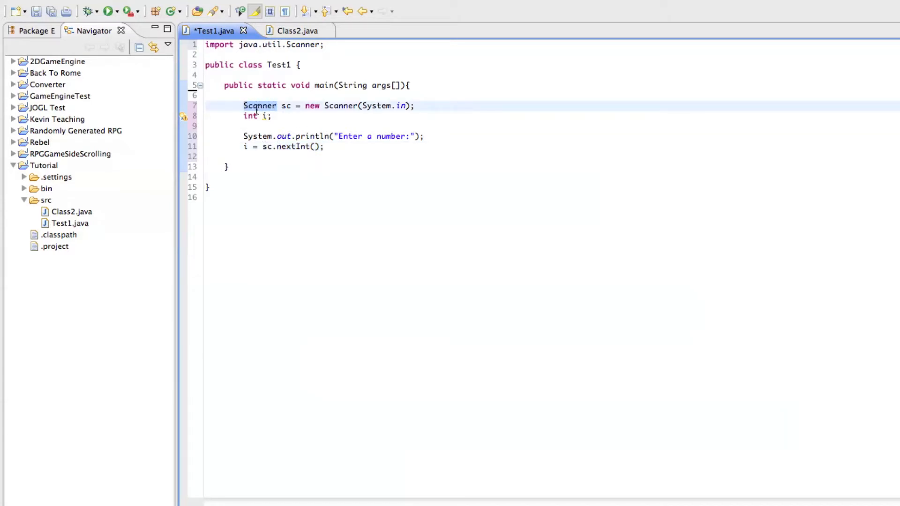
click(325, 147)
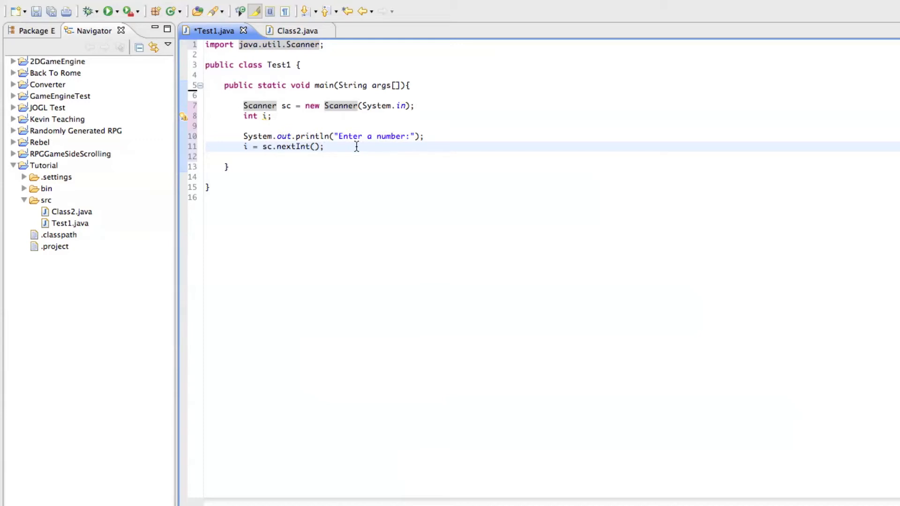
mouse_move(339, 147)
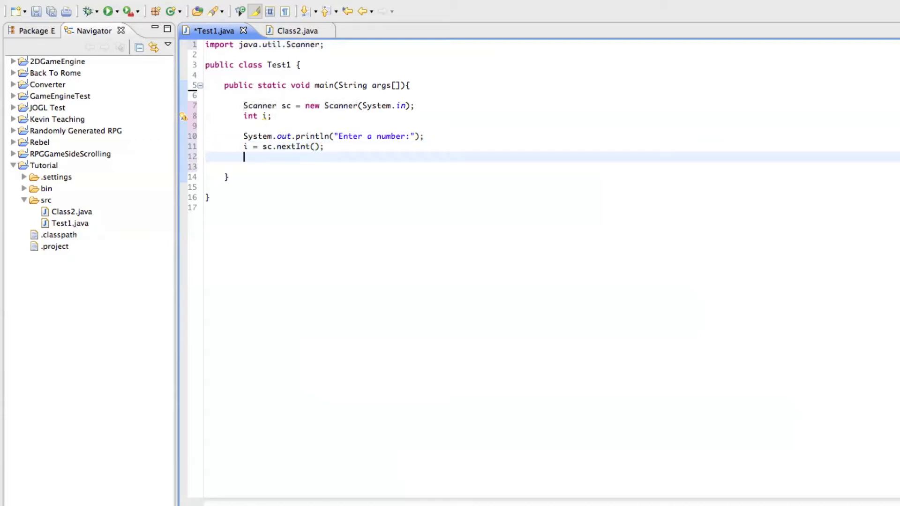
- Add System.out.println(i); after the nextInt assignment
text(Syste)
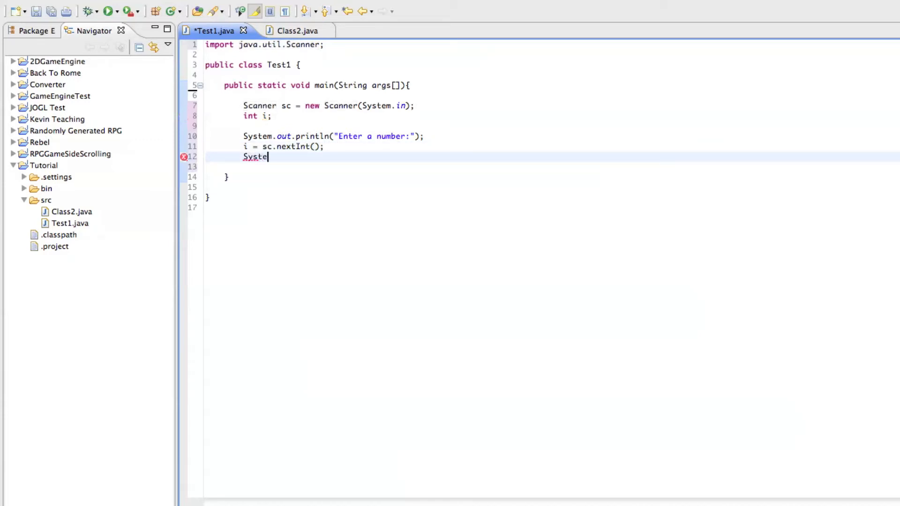
text(m.out)
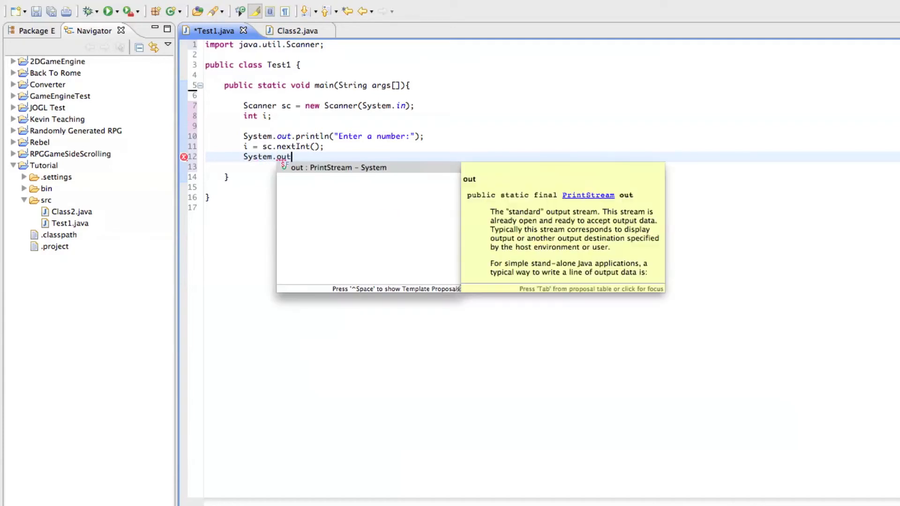
text(.println(i)
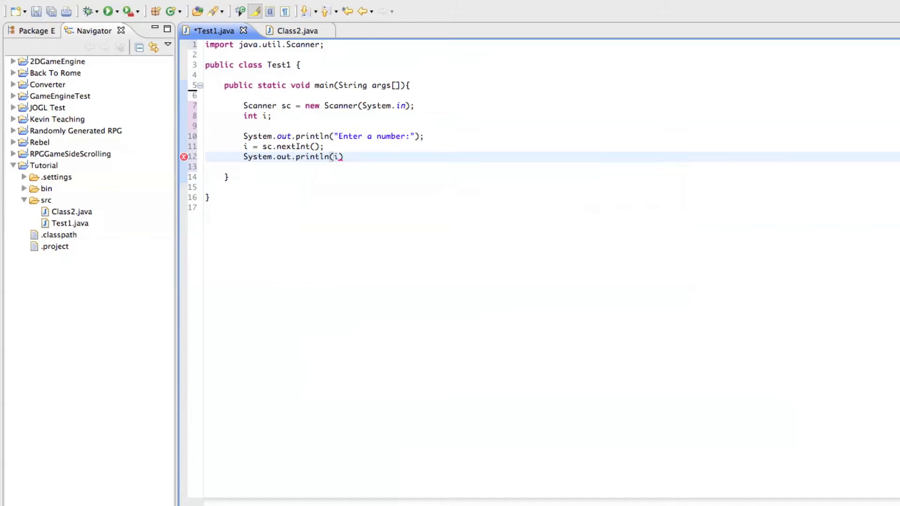
text(;)
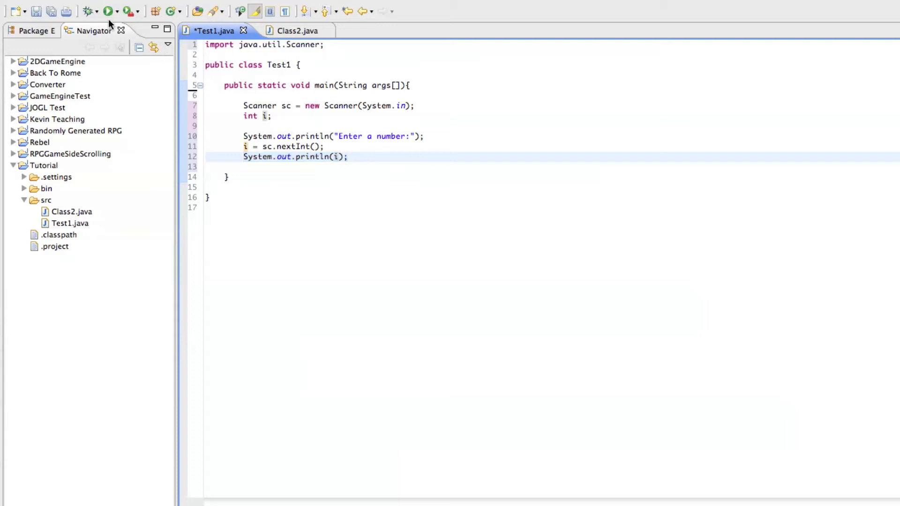
- Run Test1, confirming the Save and Launch dialog so the file is saved first
click(107, 11)
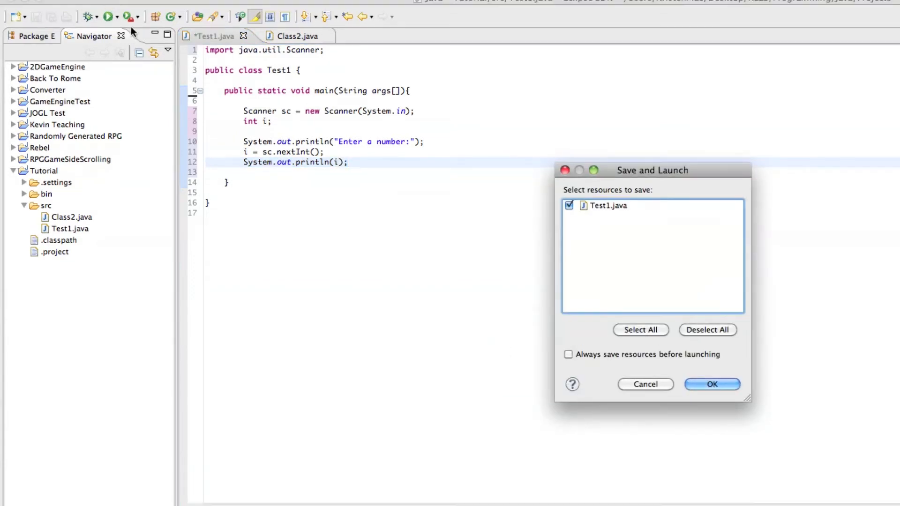
click(711, 384)
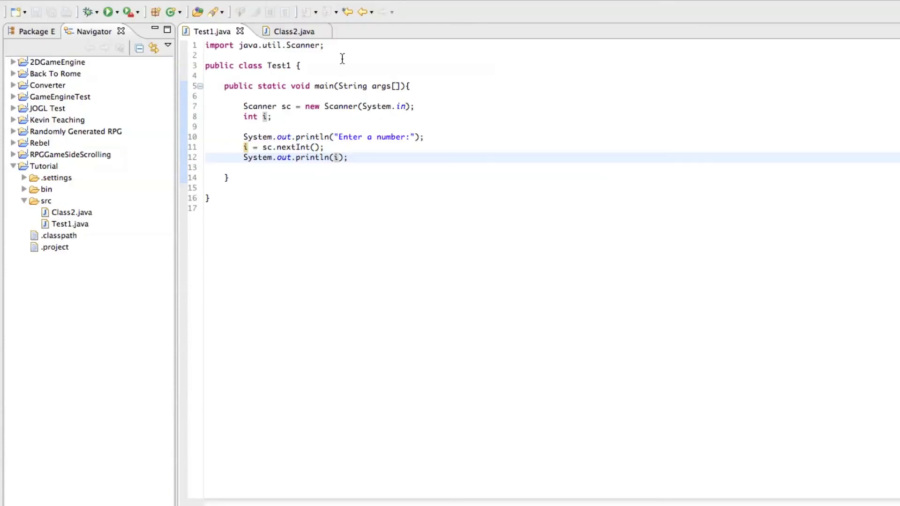
mouse_move(313, 148)
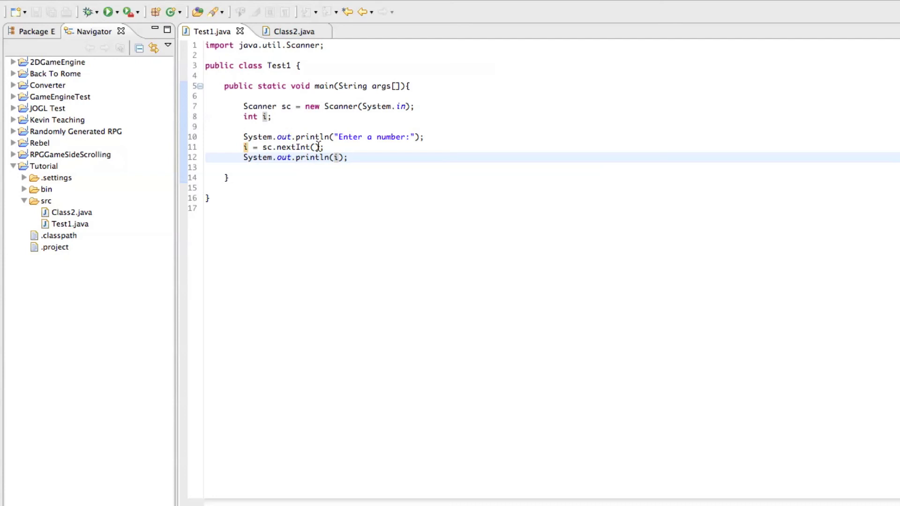
mouse_move(343, 147)
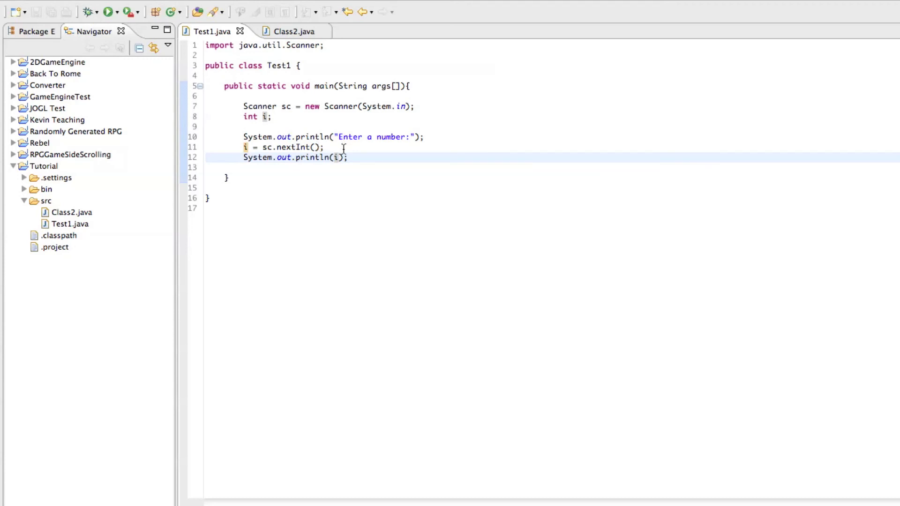